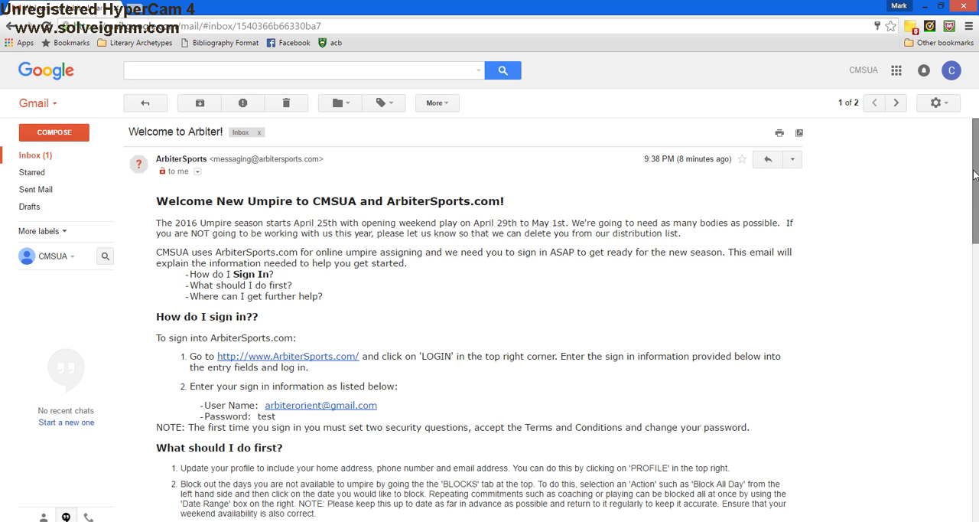
Open the ArbiterSports website from the link in the welcome email
{"action": "scroll", "scroll_direction": "down", "scroll_amount": 3}
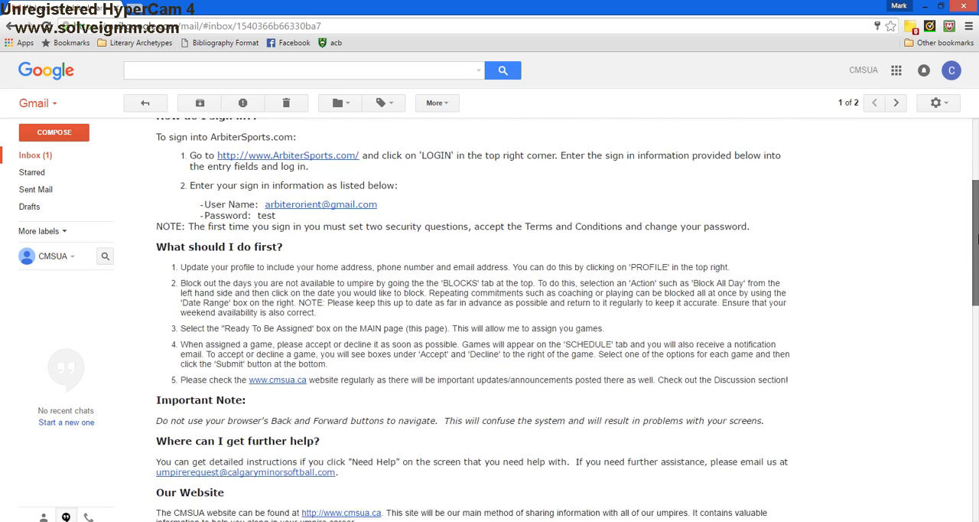
{"action": "scroll", "scroll_direction": "down", "scroll_amount": 3}
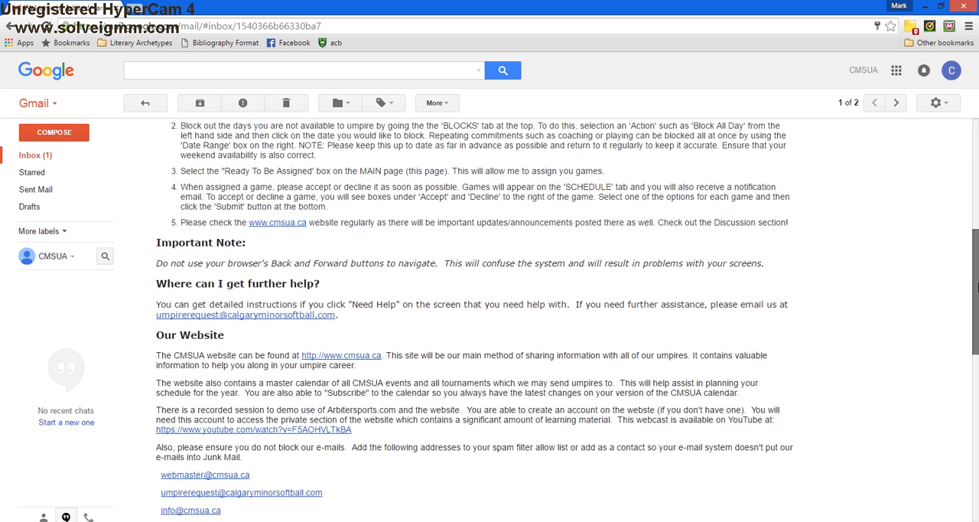
{"action": "scroll", "scroll_direction": "down", "scroll_amount": 3}
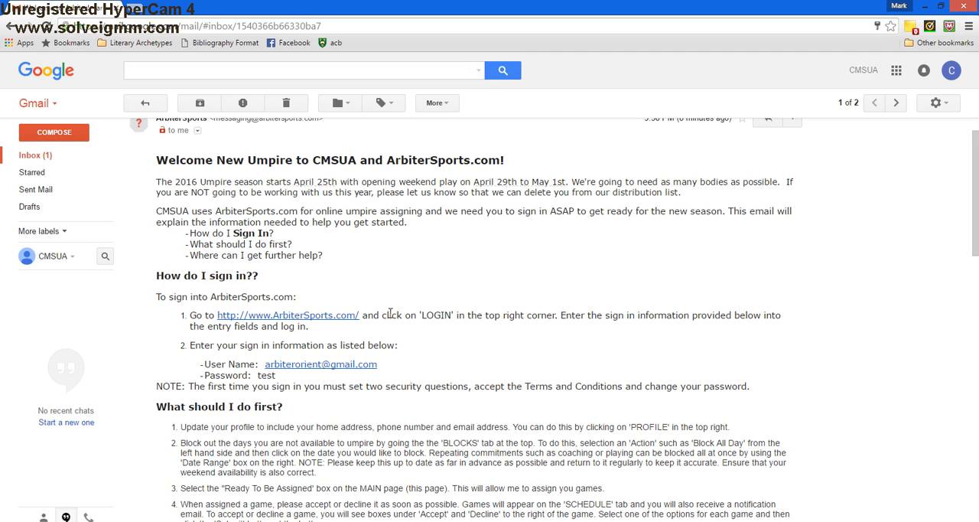
{"action": "mouse_move", "coordinate": [234, 363]}
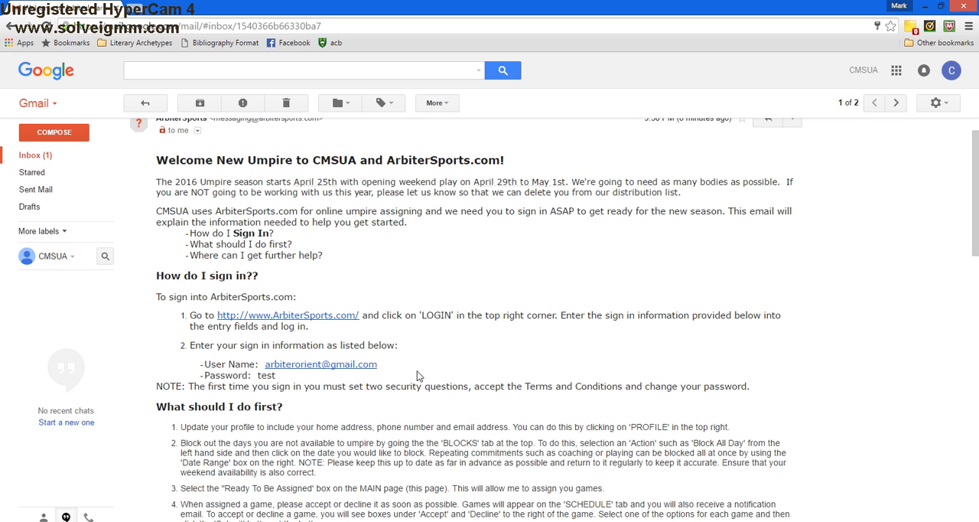
{"action": "mouse_move", "coordinate": [361, 338]}
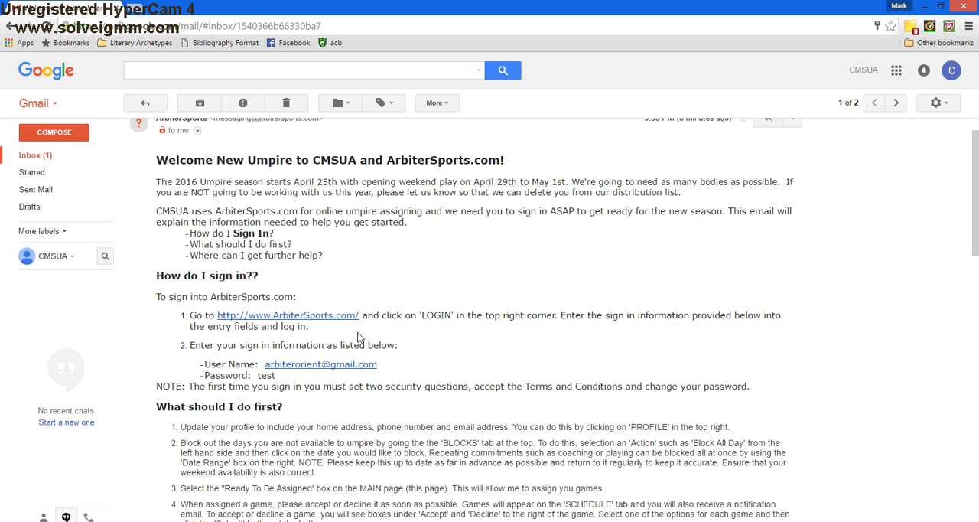
{"action": "left_click", "coordinate": [287, 314]}
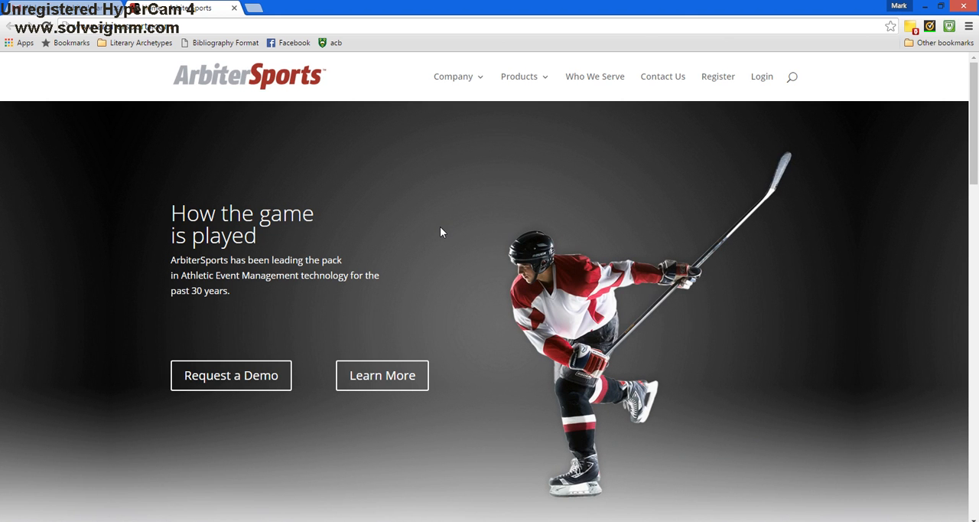
{"action": "mouse_move", "coordinate": [761, 77]}
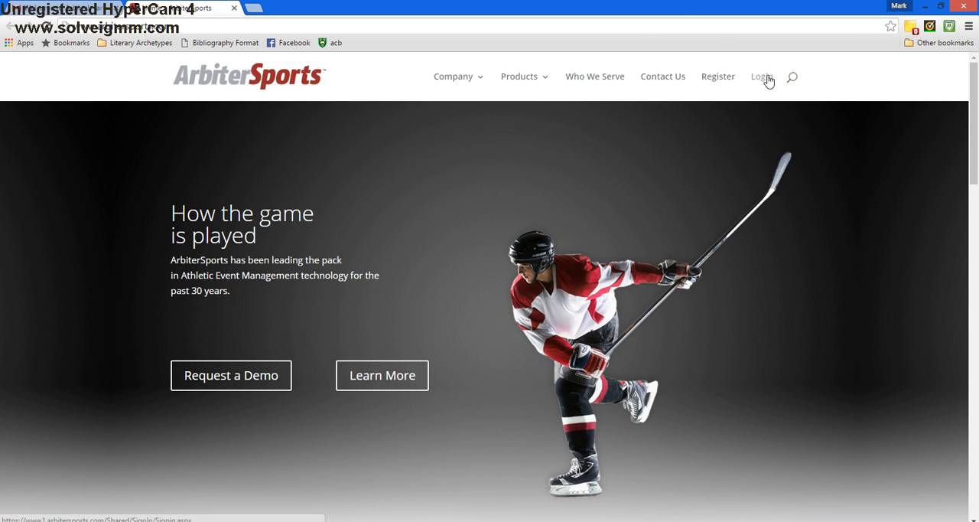
Go to the ArbiterSports sign-in page and enter the account email
{"action": "left_click", "coordinate": [760, 76]}
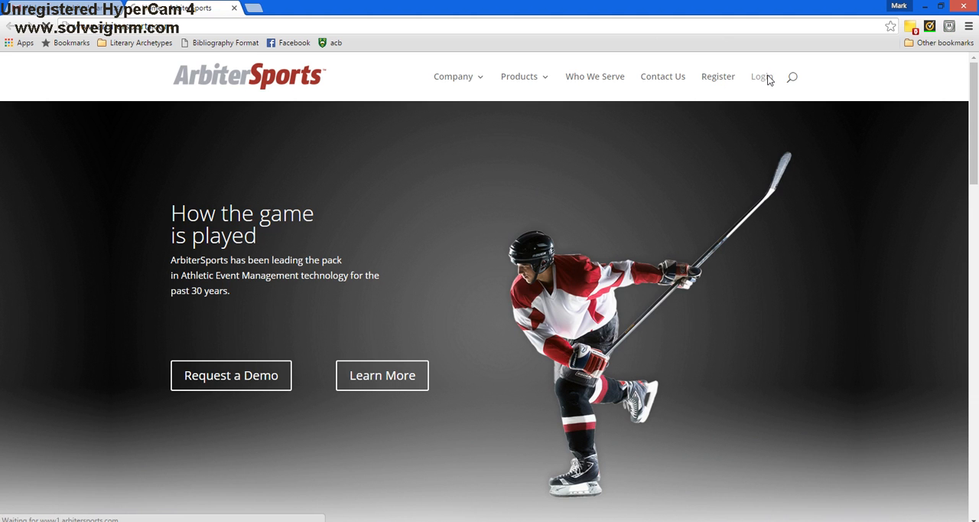
{"action": "left_click", "coordinate": [761, 76]}
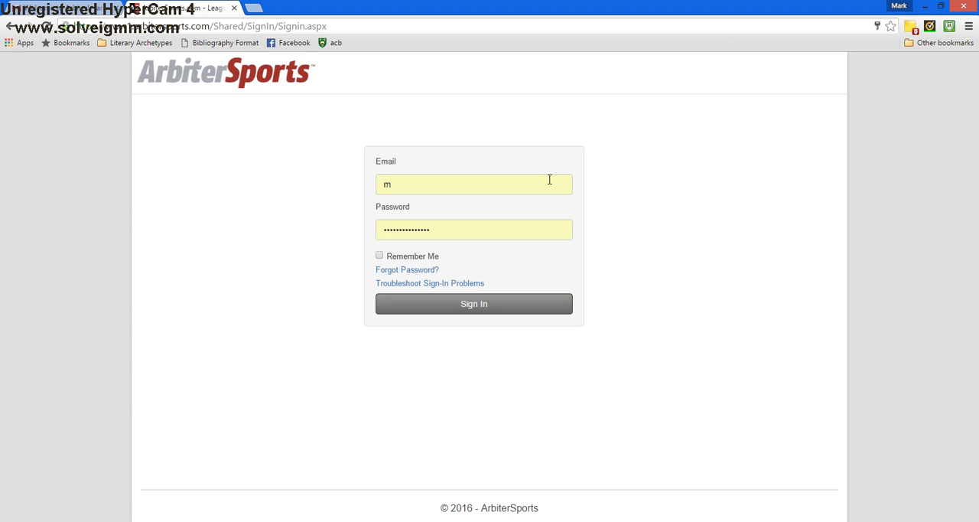
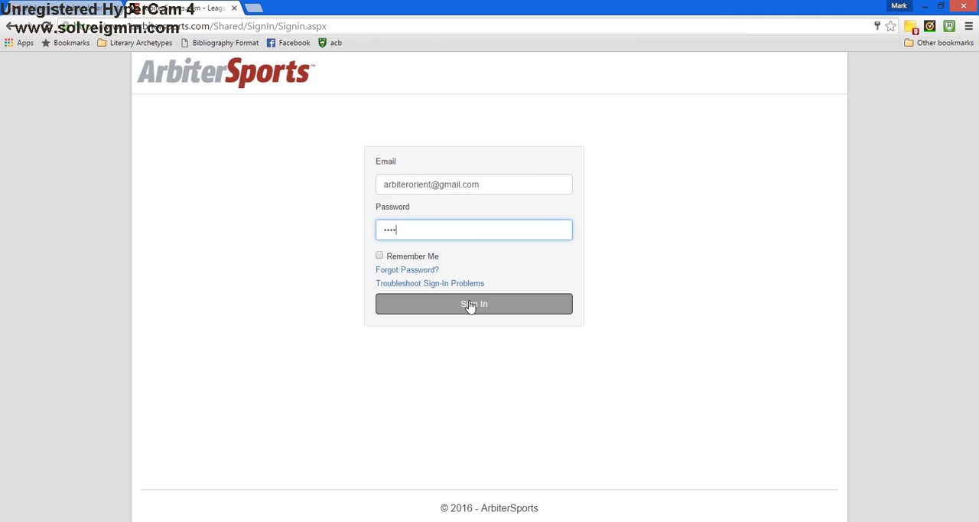
Sign in and choose the childhood nickname security question
{"action": "left_click", "coordinate": [473, 304]}
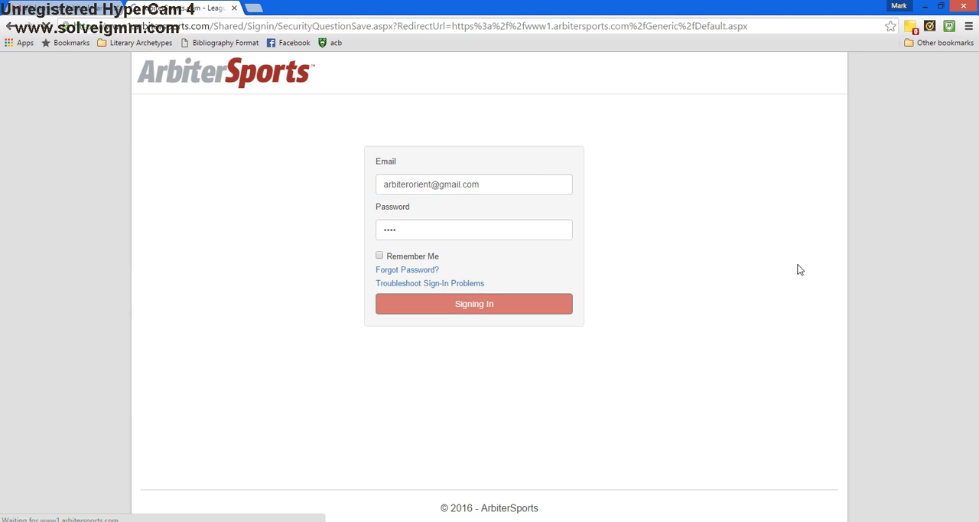
{"action": "left_click", "coordinate": [474, 304]}
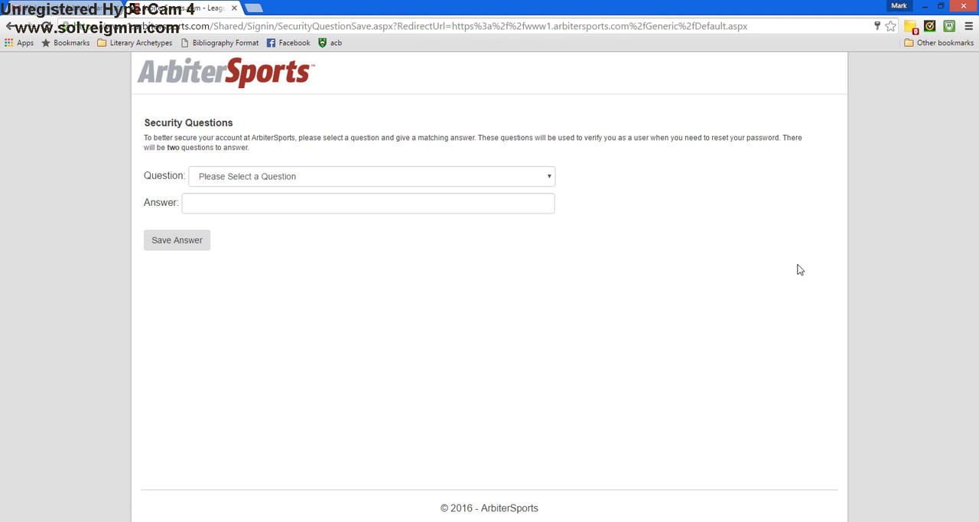
{"action": "mouse_move", "coordinate": [474, 182]}
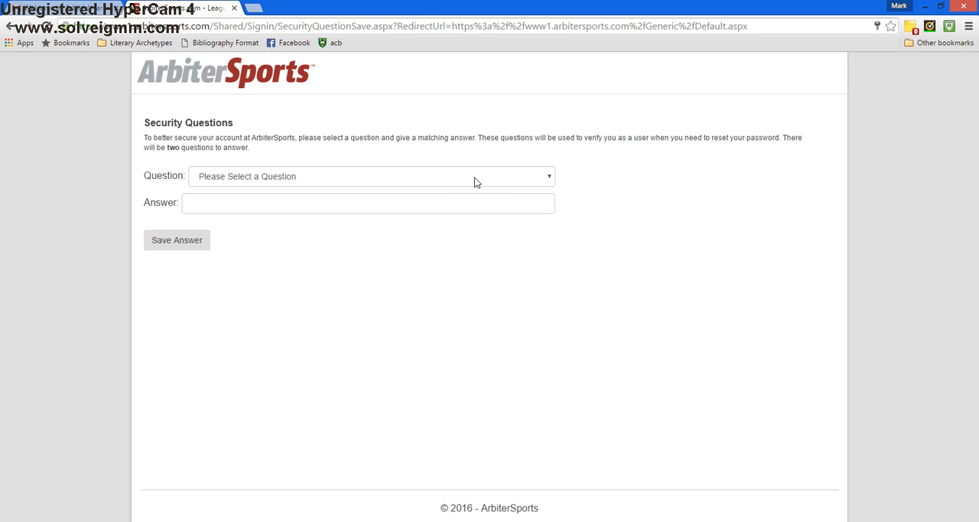
{"action": "left_click", "coordinate": [370, 176]}
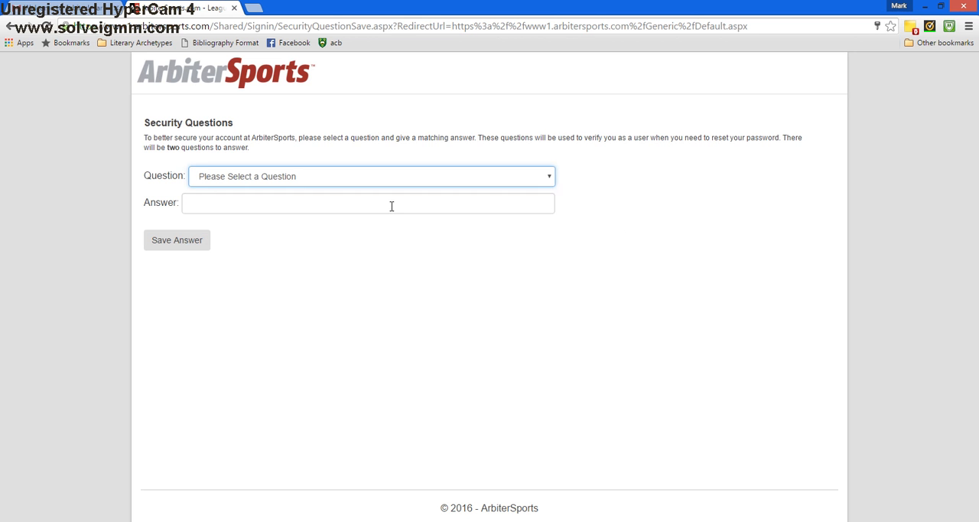
{"action": "left_click", "coordinate": [370, 176]}
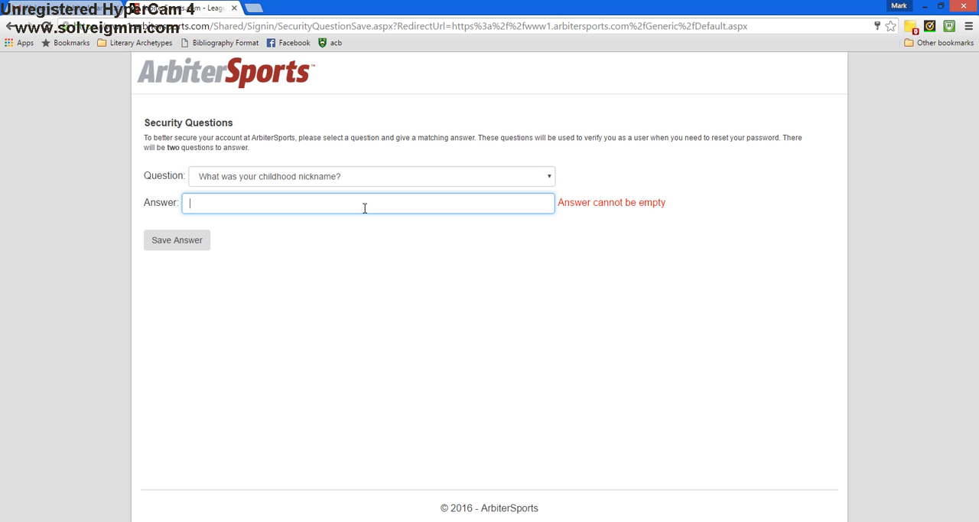
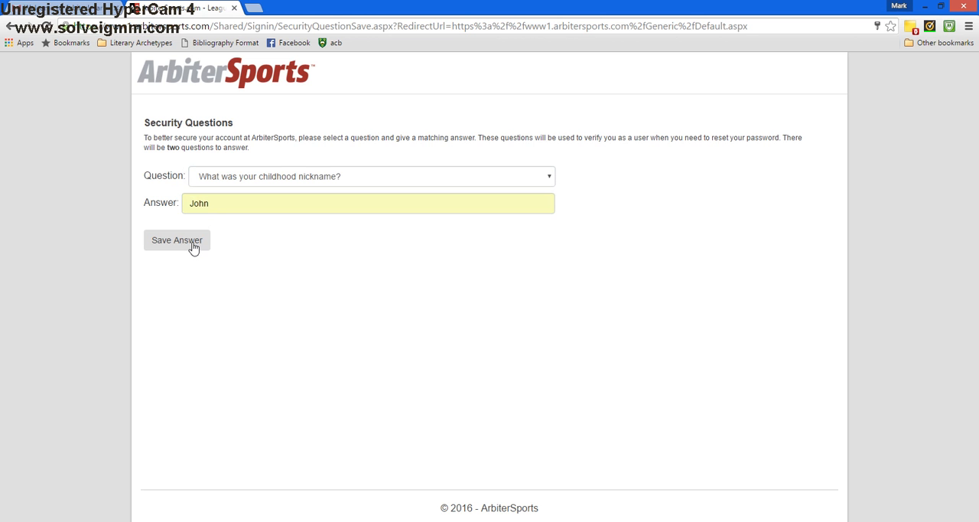
{"action": "left_click", "coordinate": [177, 241]}
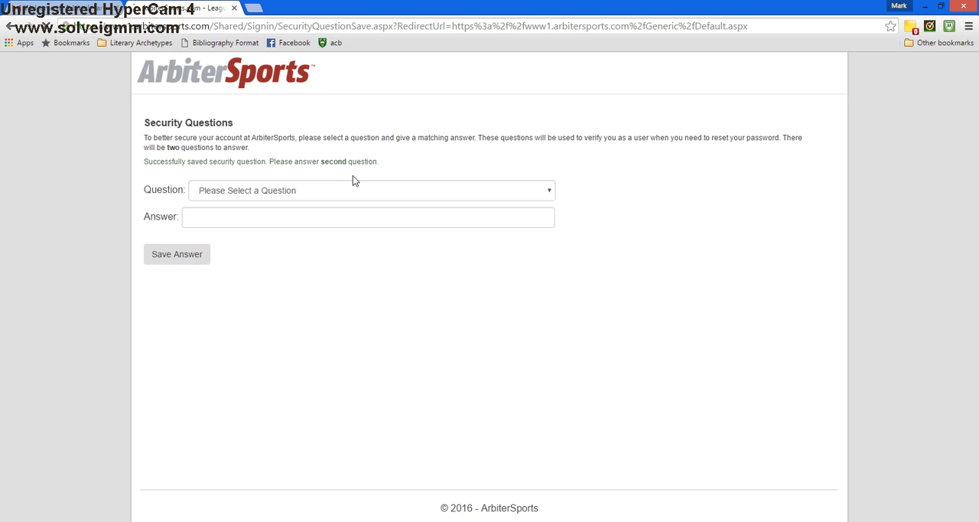
{"action": "left_click", "coordinate": [371, 190]}
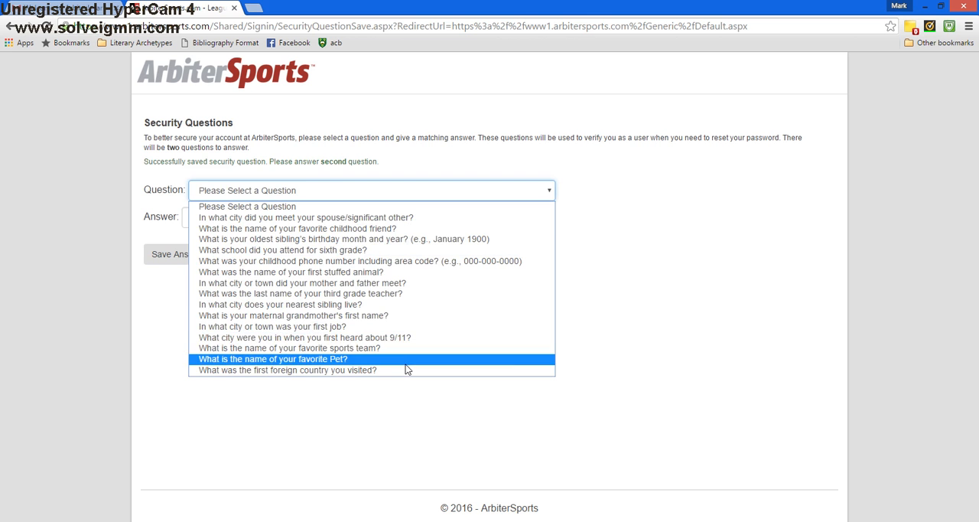
{"action": "left_click", "coordinate": [273, 359]}
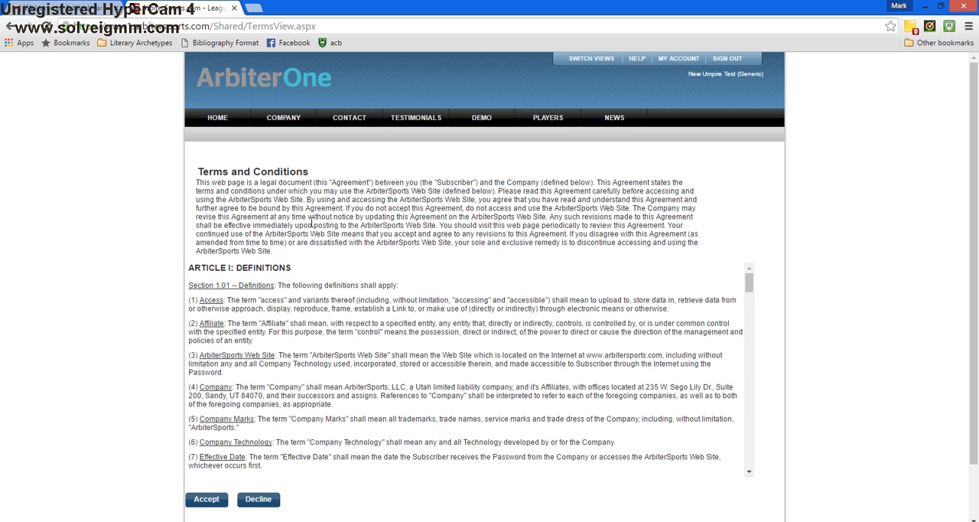
{"action": "mouse_move", "coordinate": [722, 278]}
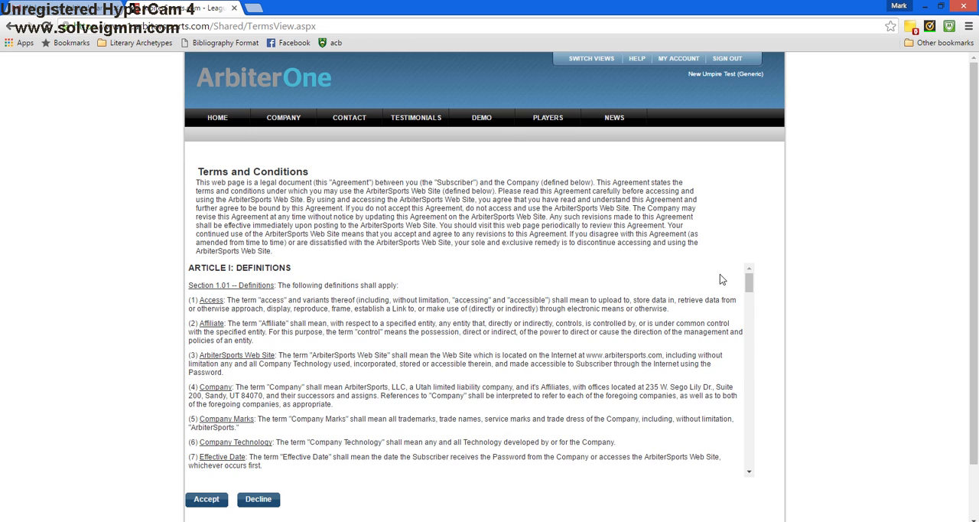
Scroll to the bottom of the Terms and Conditions and accept them
{"action": "scroll", "scroll_direction": "down", "scroll_amount": 3}
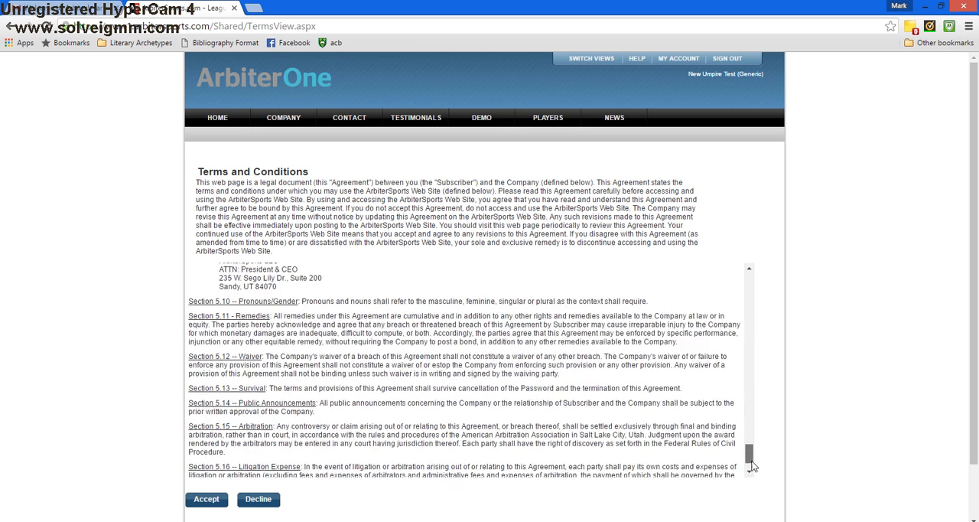
{"action": "scroll", "scroll_direction": "down", "scroll_amount": 3}
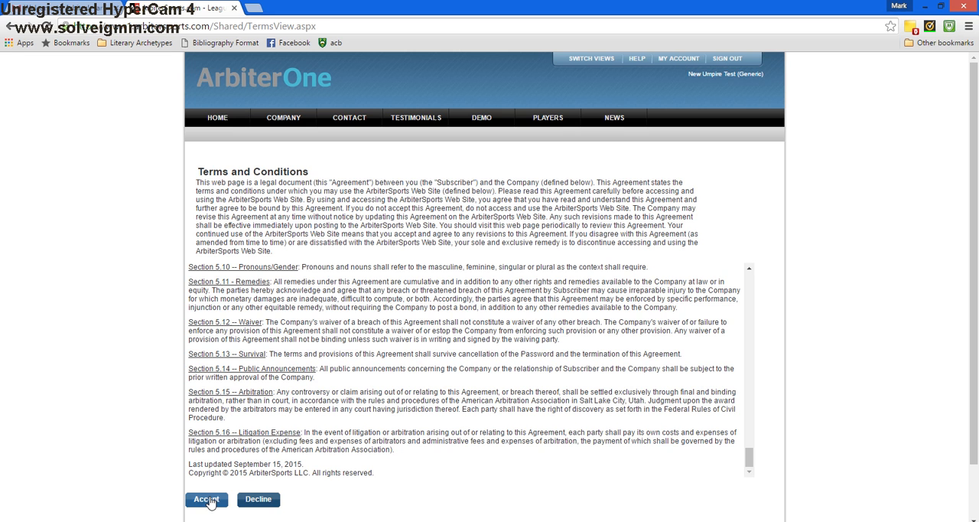
{"action": "left_click", "coordinate": [206, 498]}
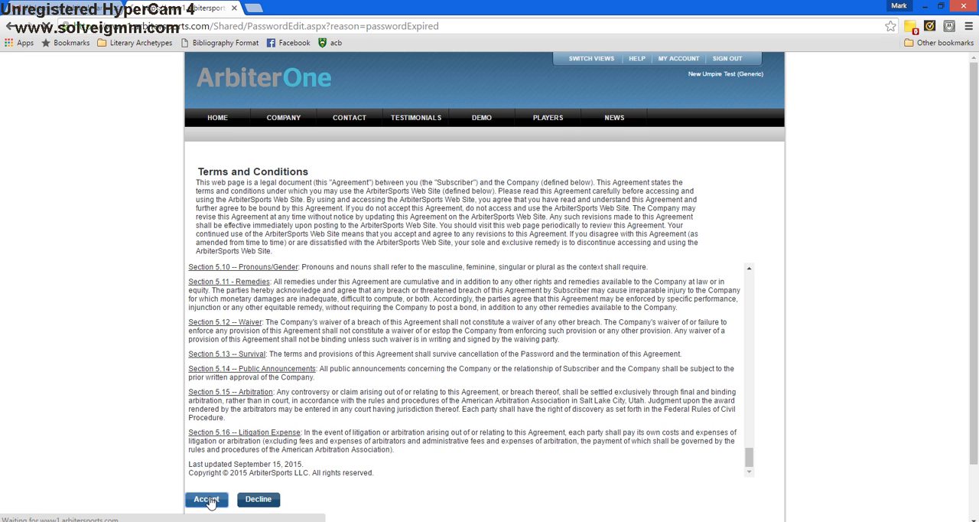
Enter the current password on the Change Password form
{"action": "left_click", "coordinate": [205, 498]}
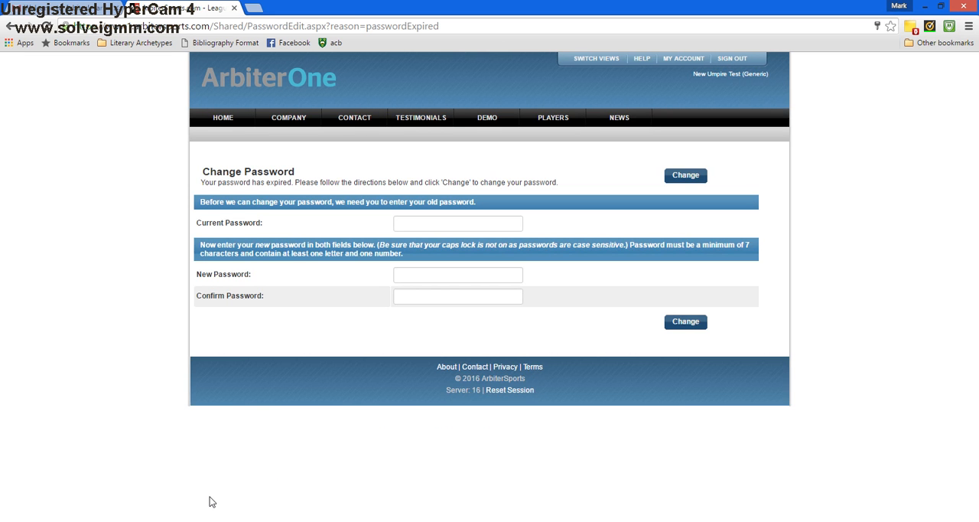
{"action": "left_click", "coordinate": [457, 222]}
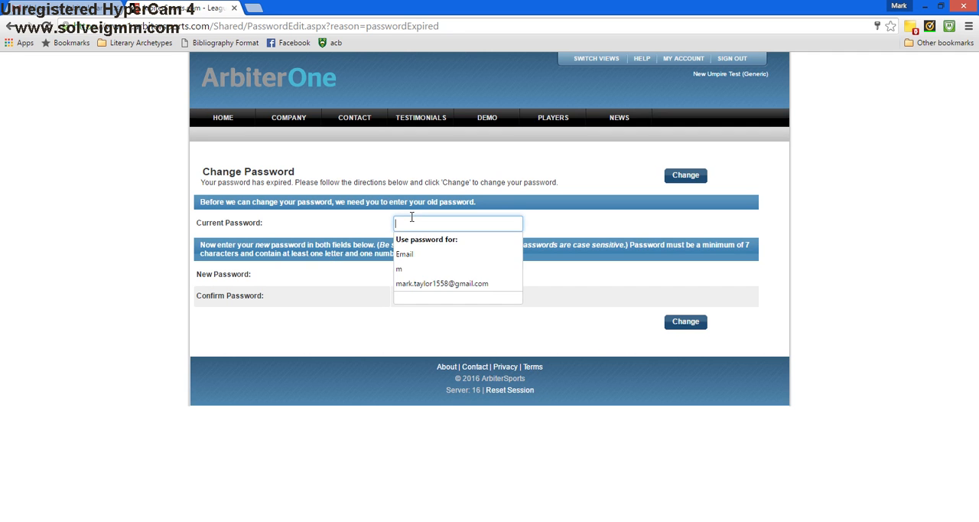
{"action": "type", "text": "••••"}
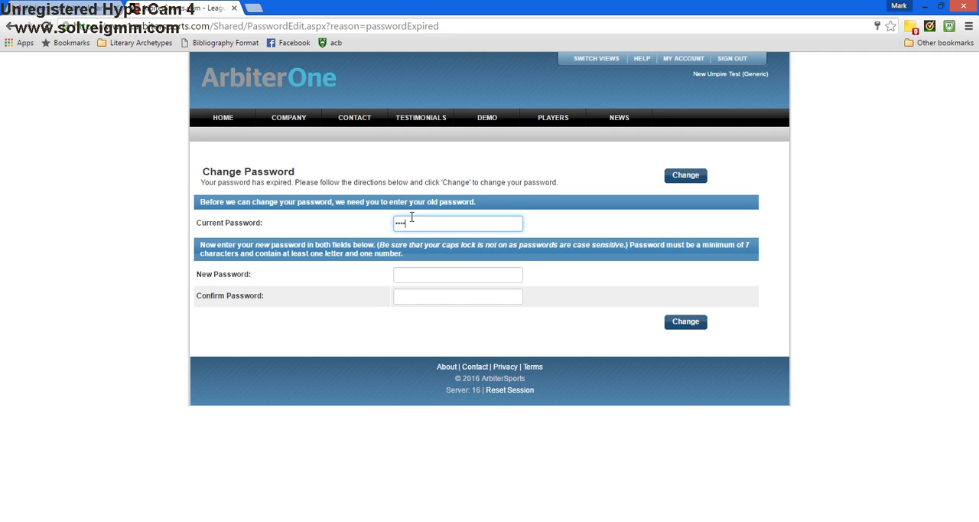
{"action": "left_click", "coordinate": [457, 274]}
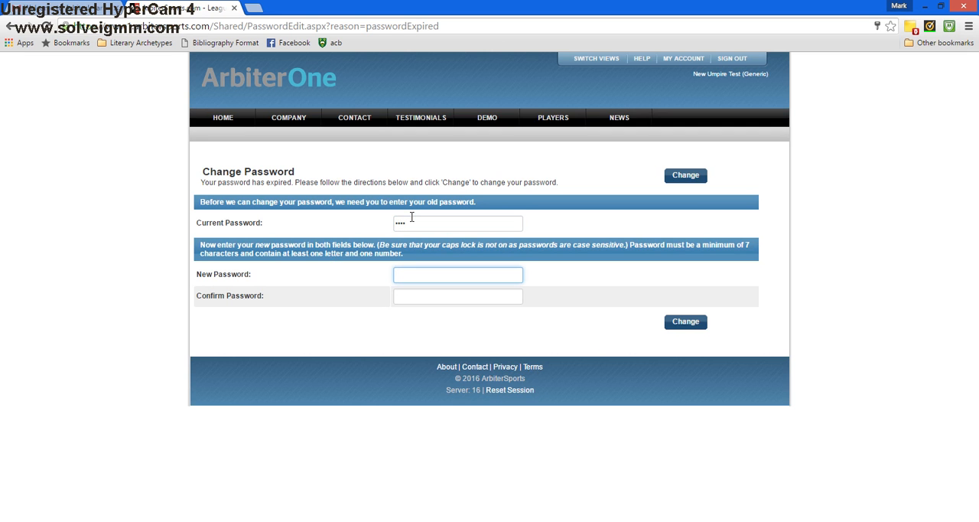
{"action": "left_click", "coordinate": [458, 275]}
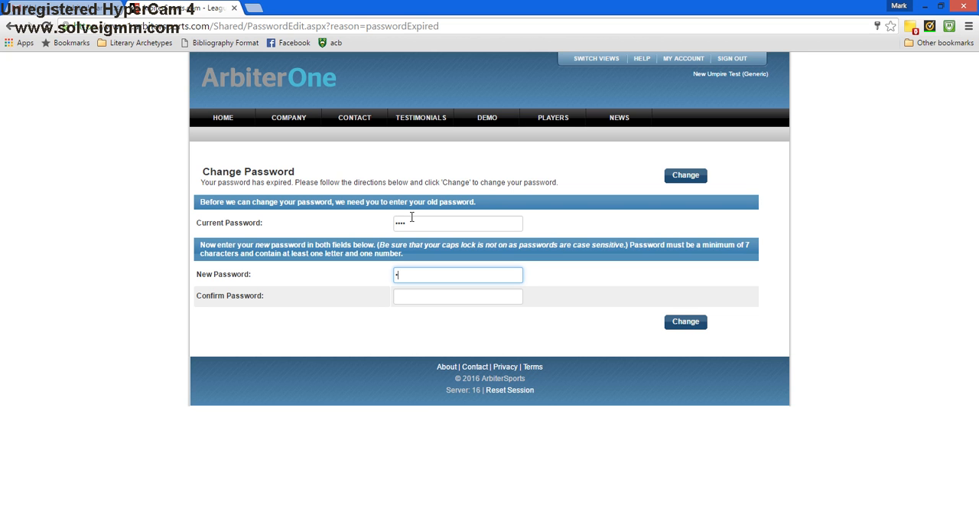
{"action": "type", "text": "password"}
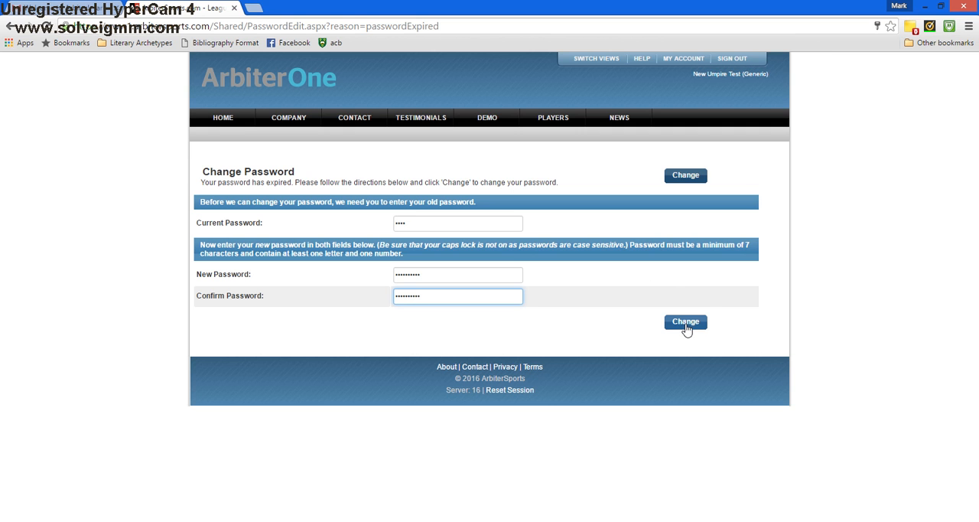
{"action": "left_click", "coordinate": [685, 321]}
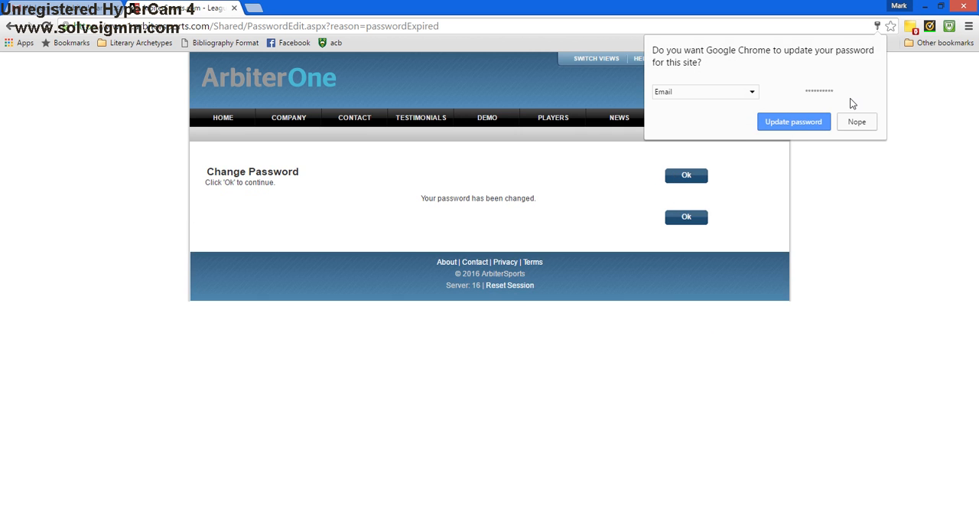
{"action": "mouse_move", "coordinate": [859, 113]}
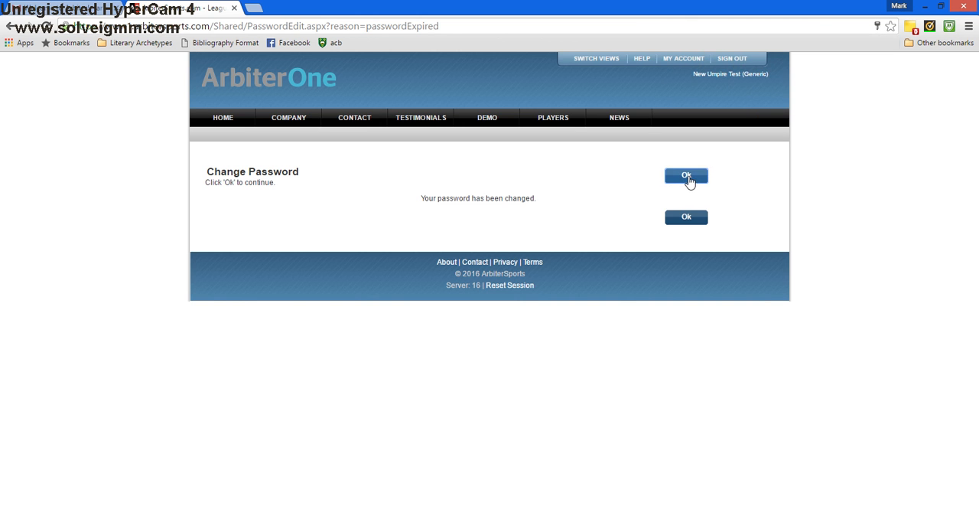
{"action": "left_click", "coordinate": [685, 175]}
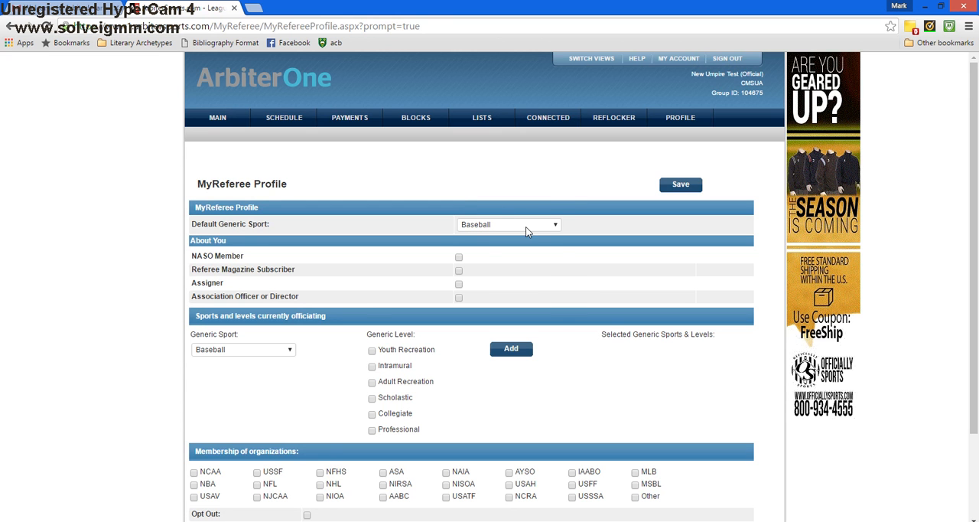
Make Softball the default sport, add Softball Youth Recreation, and save the profile
{"action": "left_click", "coordinate": [508, 224]}
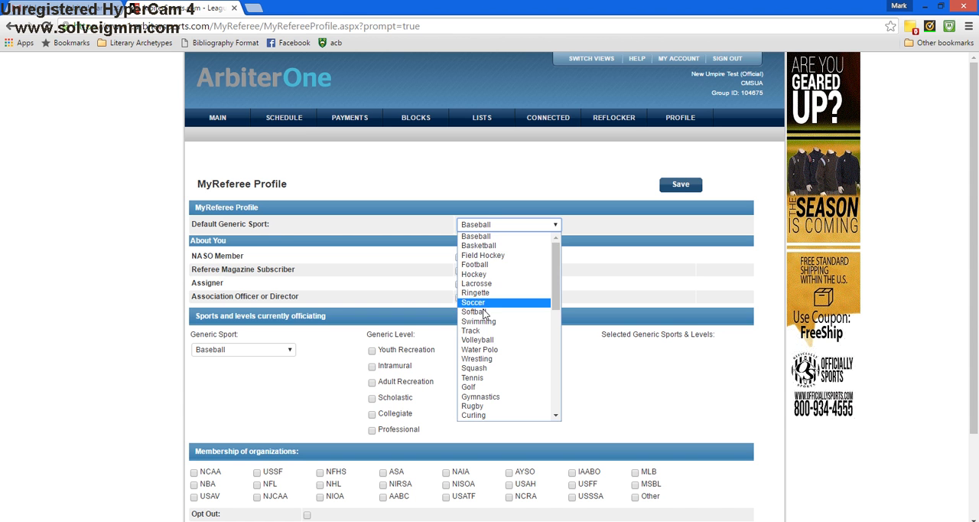
{"action": "left_click", "coordinate": [474, 311]}
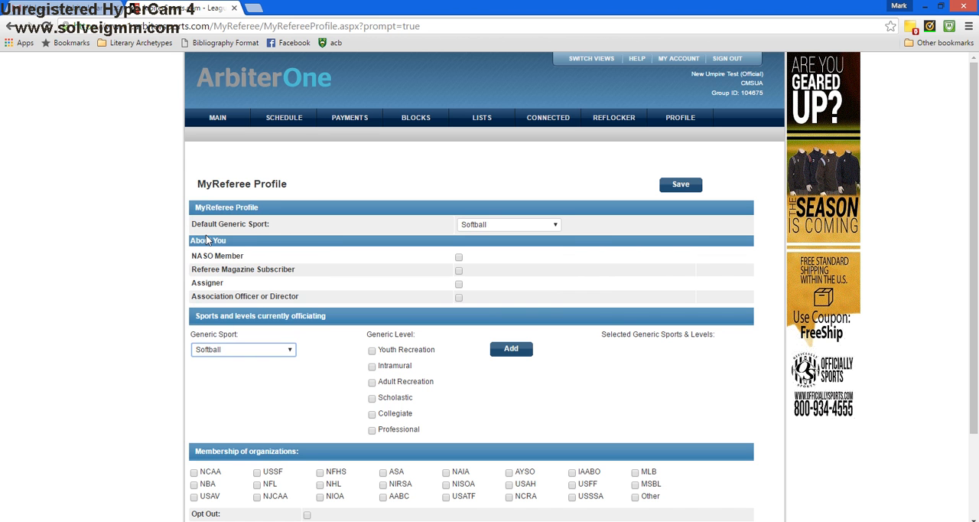
{"action": "mouse_move", "coordinate": [256, 373]}
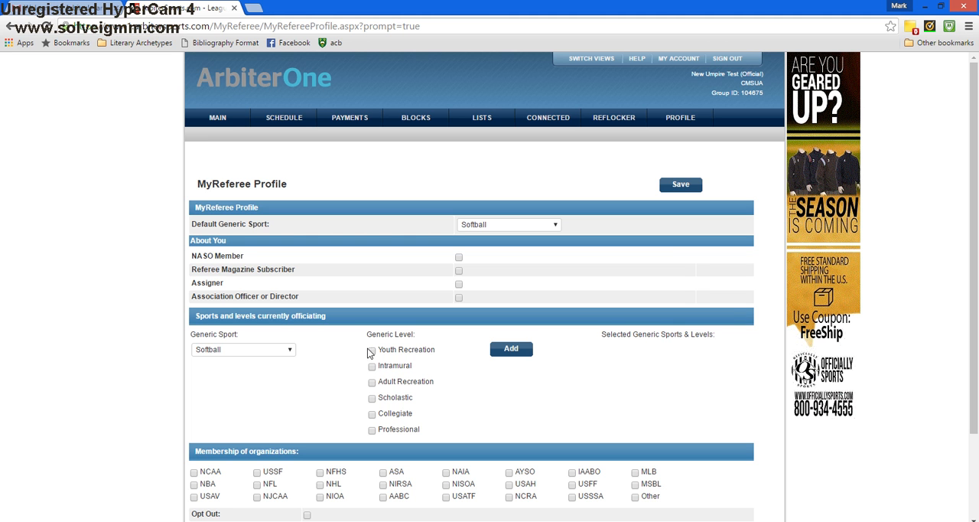
{"action": "left_click", "coordinate": [372, 350]}
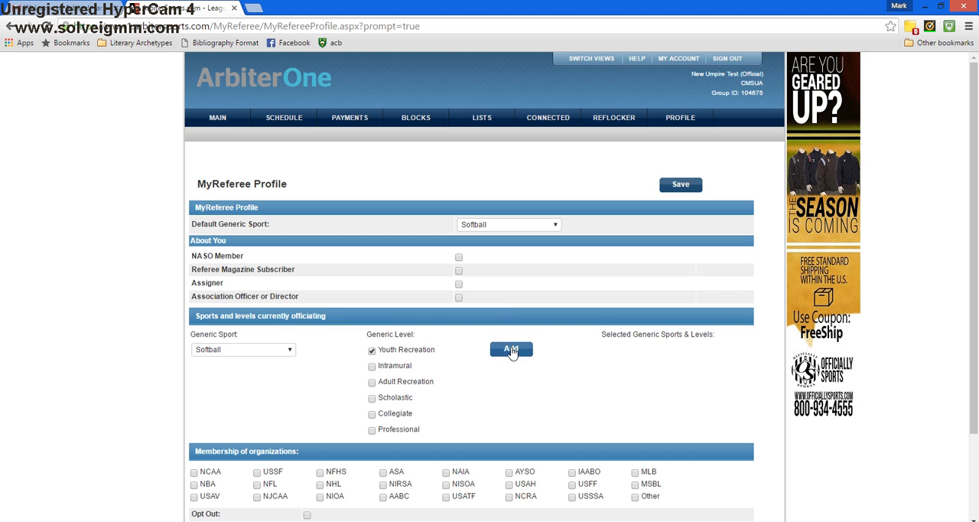
{"action": "left_click", "coordinate": [511, 350]}
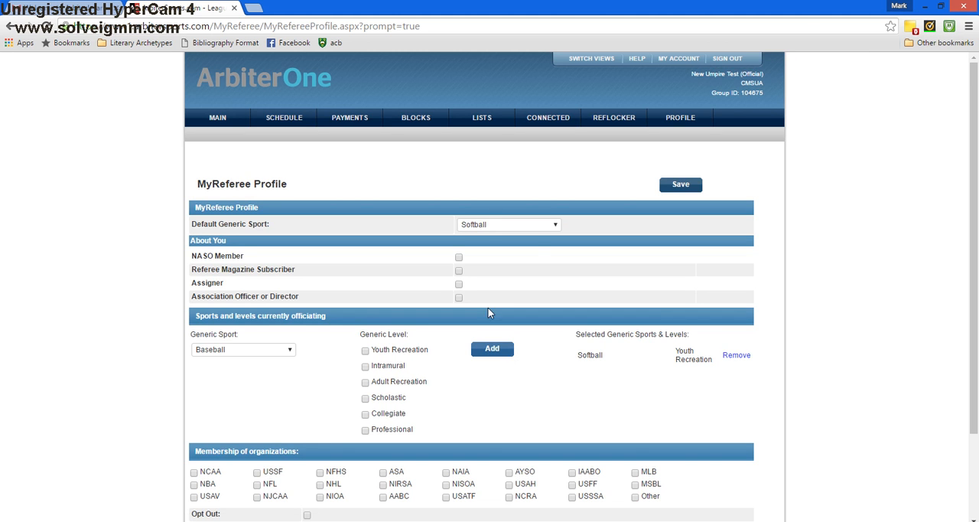
{"action": "left_click", "coordinate": [680, 184]}
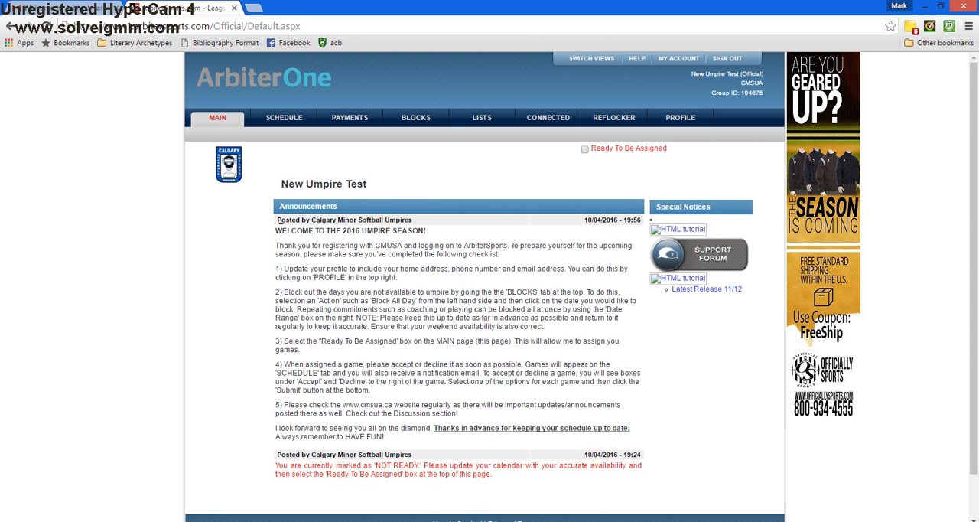
{"action": "mouse_move", "coordinate": [495, 476]}
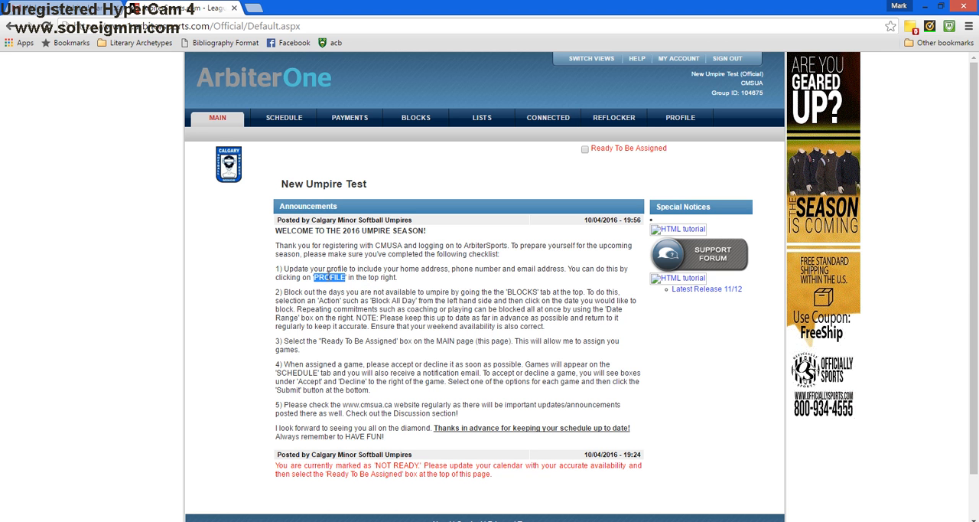
{"action": "mouse_move", "coordinate": [515, 290]}
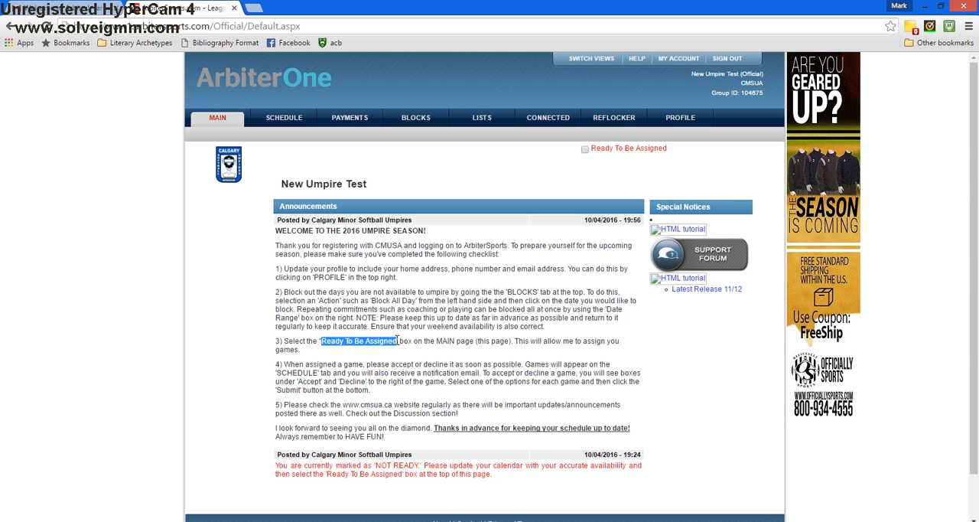
{"action": "mouse_move", "coordinate": [293, 376]}
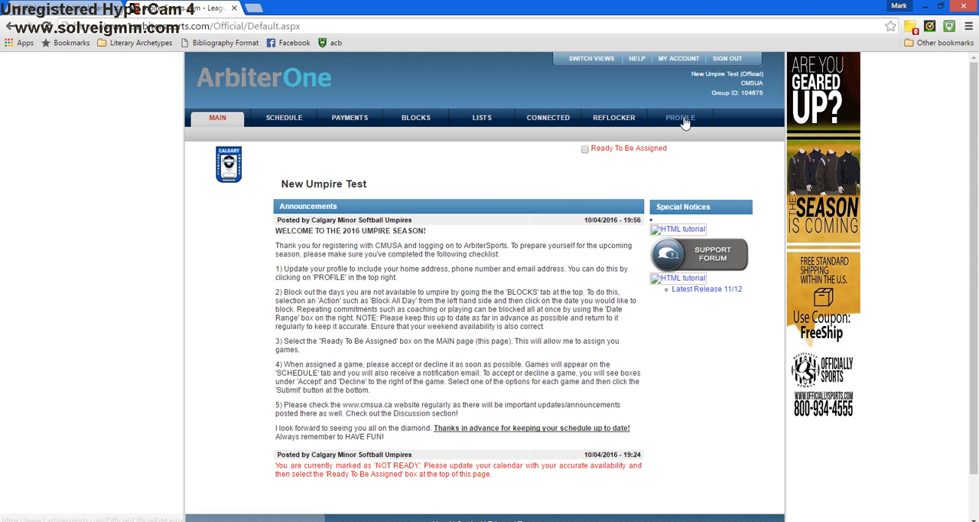
{"action": "mouse_move", "coordinate": [680, 117]}
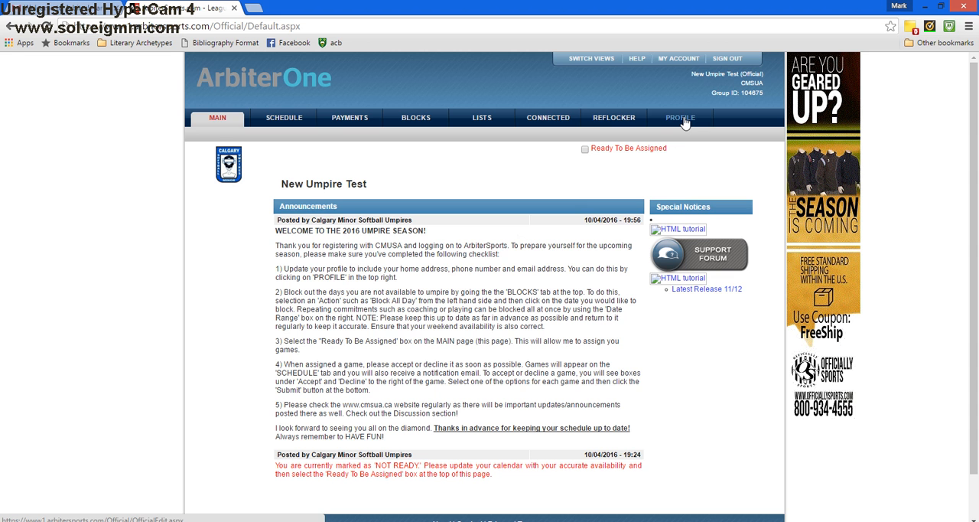
{"action": "left_click", "coordinate": [680, 118]}
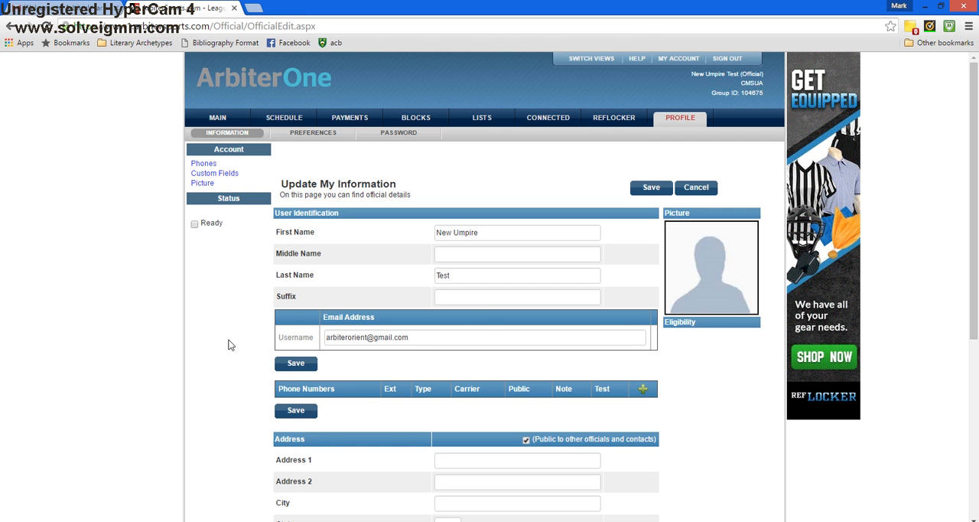
{"action": "scroll", "scroll_direction": "down", "scroll_amount": 3}
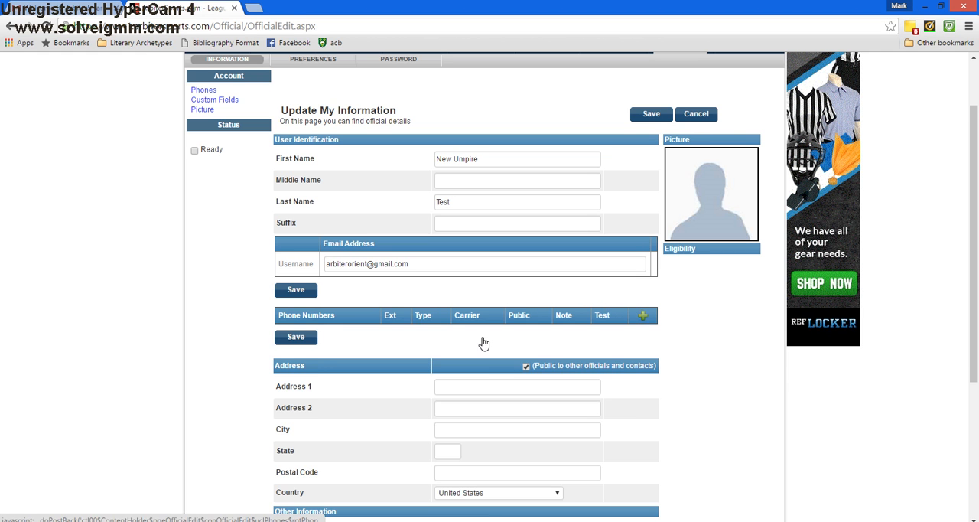
{"action": "left_click", "coordinate": [642, 315]}
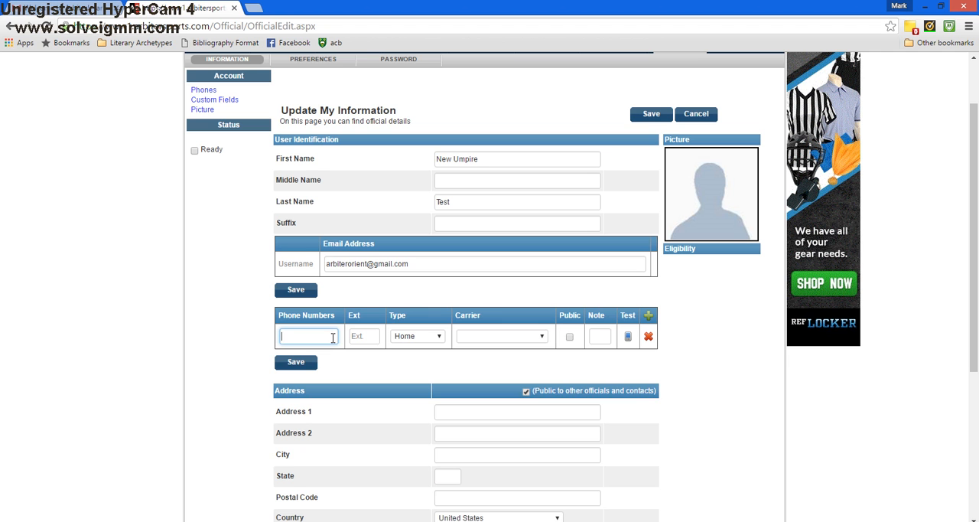
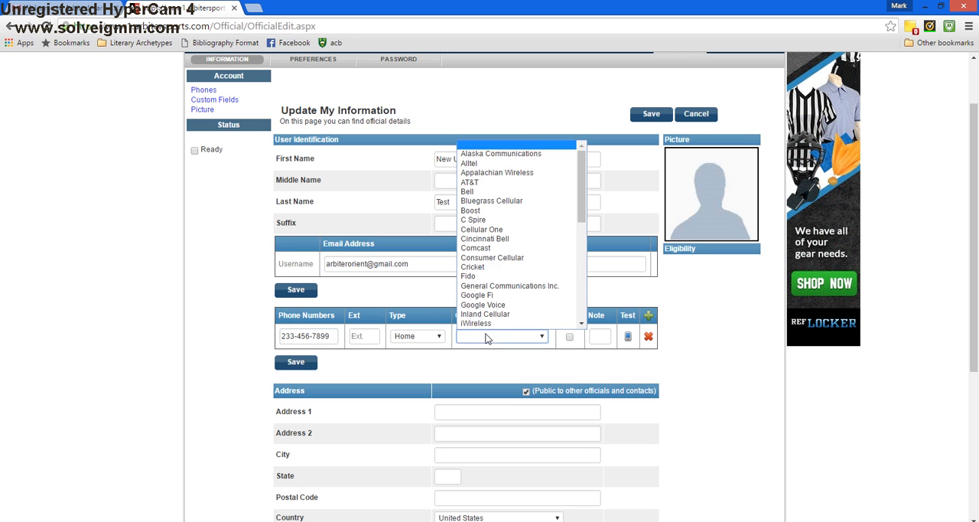
Set the phone carrier to Bell and mark the number public
{"action": "left_click", "coordinate": [468, 191]}
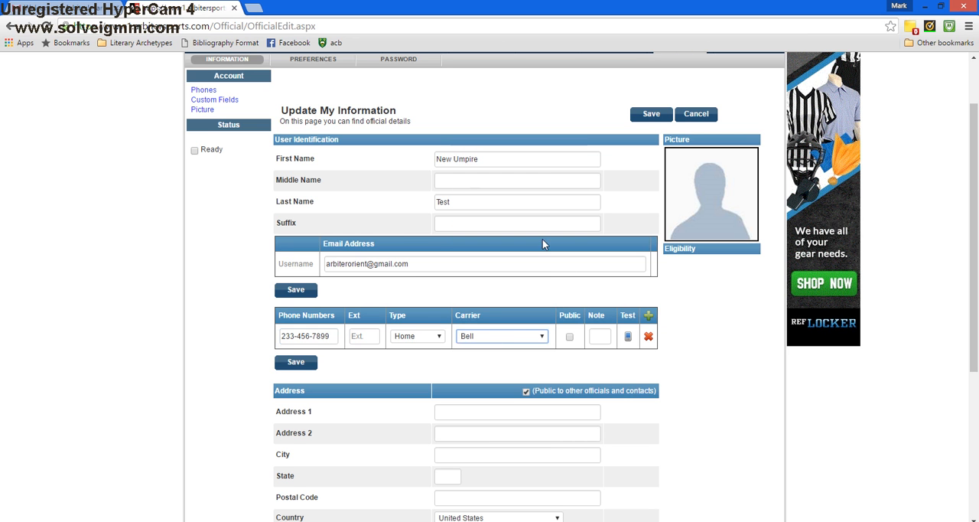
{"action": "mouse_move", "coordinate": [570, 337]}
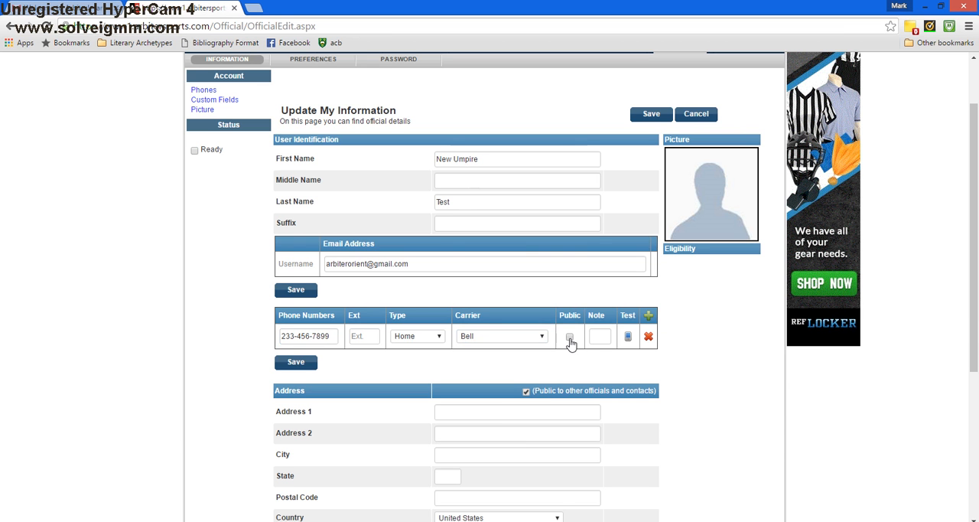
{"action": "left_click", "coordinate": [569, 336]}
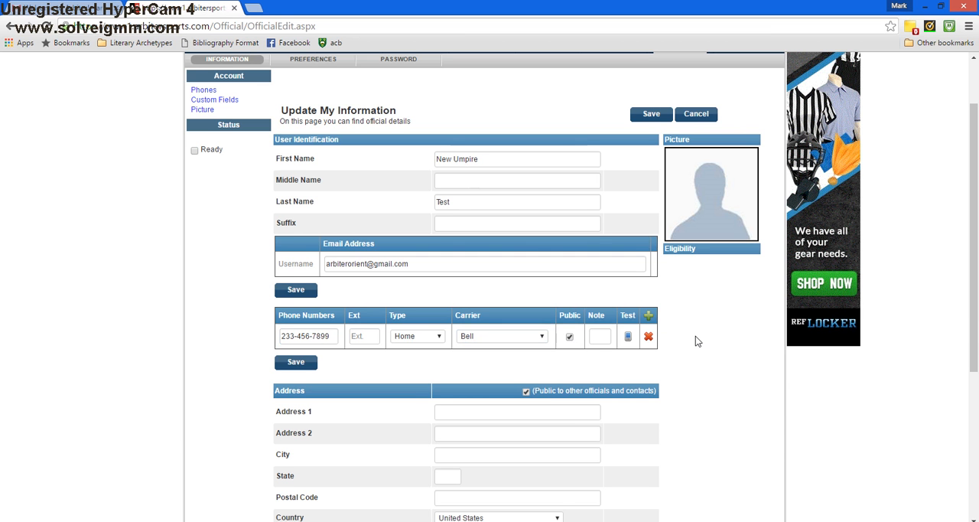
{"action": "left_click", "coordinate": [600, 336]}
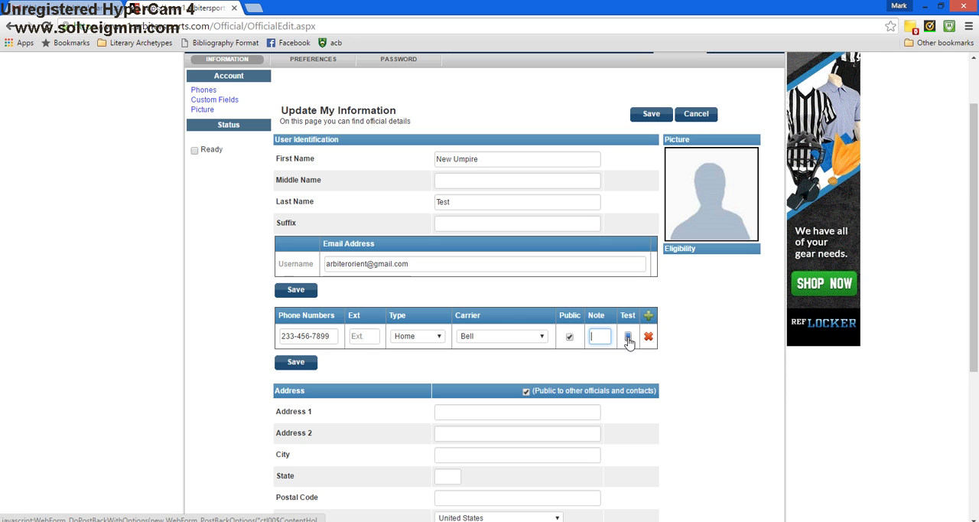
{"action": "mouse_move", "coordinate": [628, 337]}
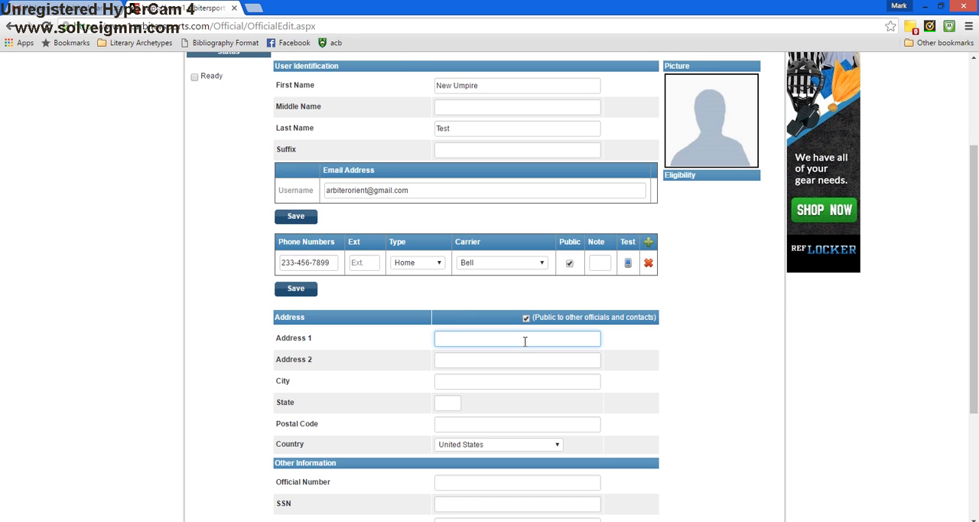
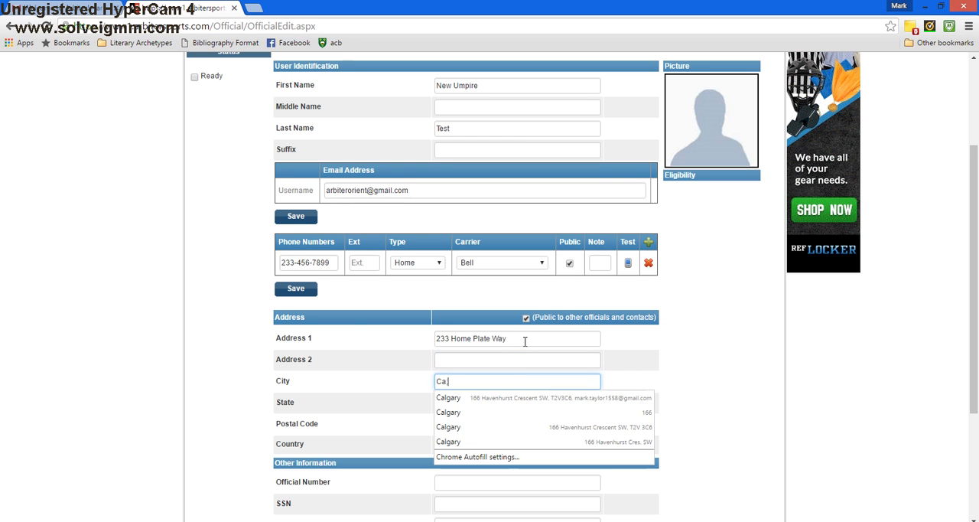
{"action": "left_click", "coordinate": [448, 397]}
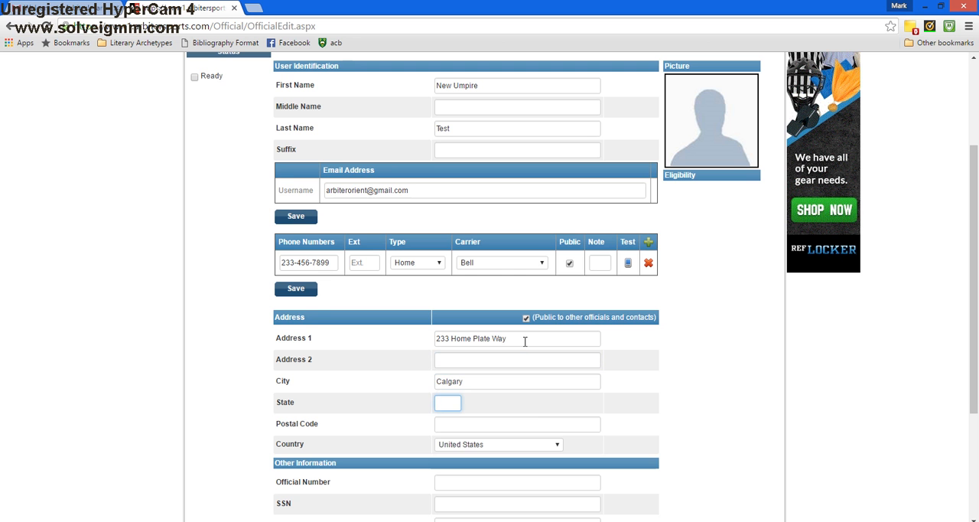
{"action": "type", "text": "AB"}
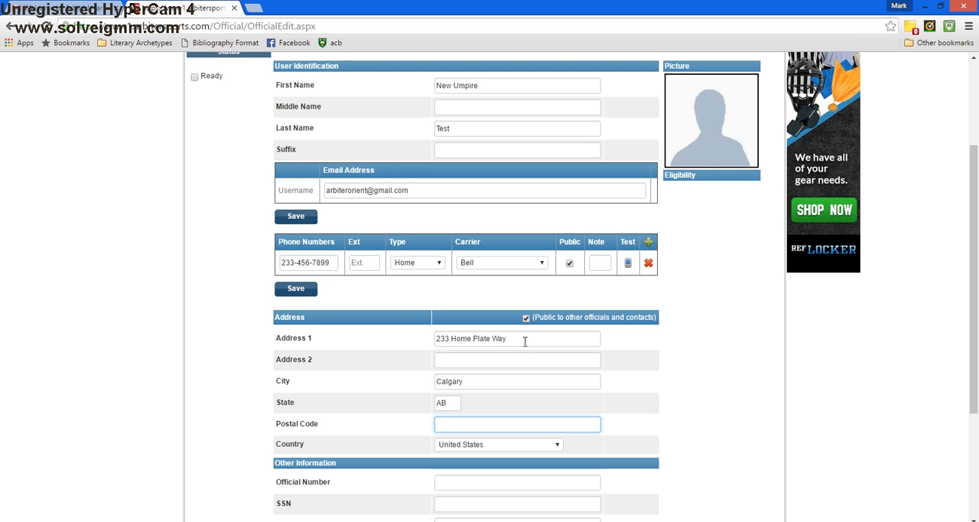
{"action": "type", "text": "T2"}
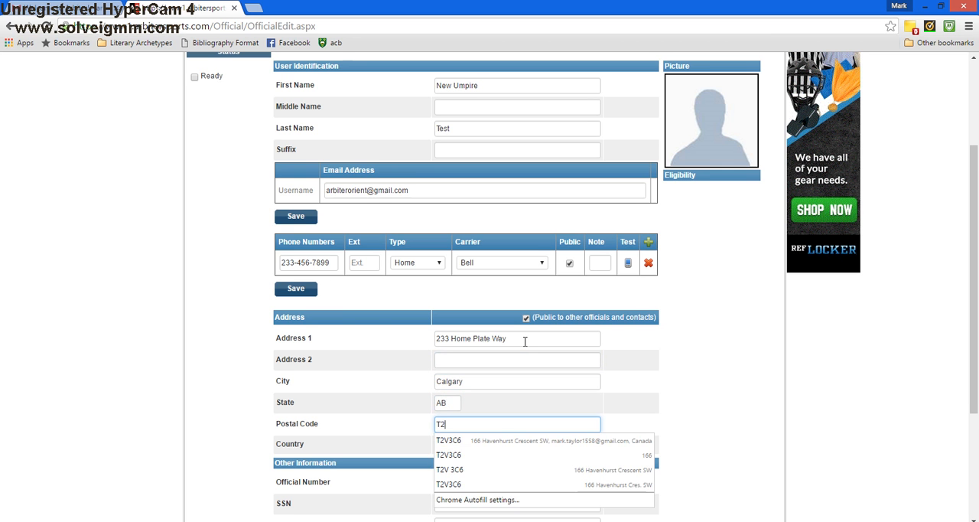
{"action": "left_click", "coordinate": [448, 439]}
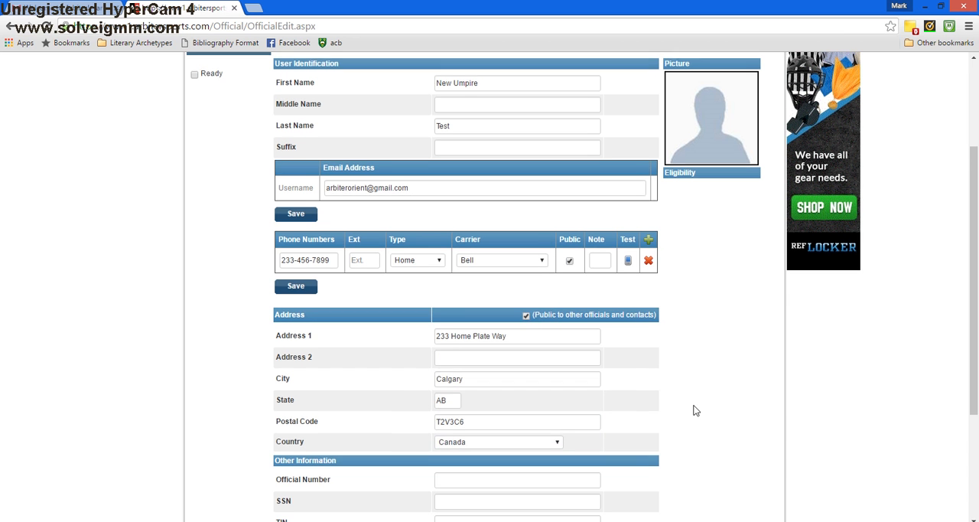
{"action": "scroll", "scroll_direction": "down", "scroll_amount": 3}
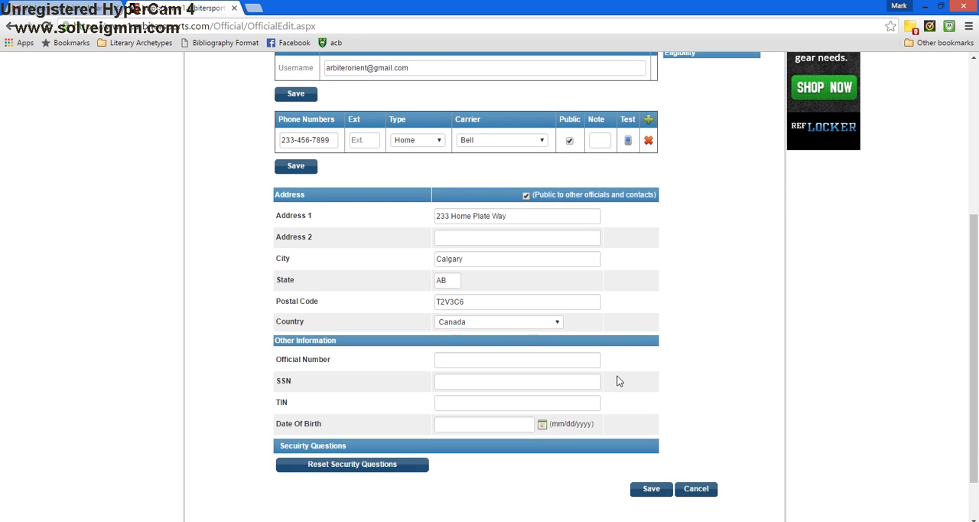
{"action": "left_click", "coordinate": [517, 359]}
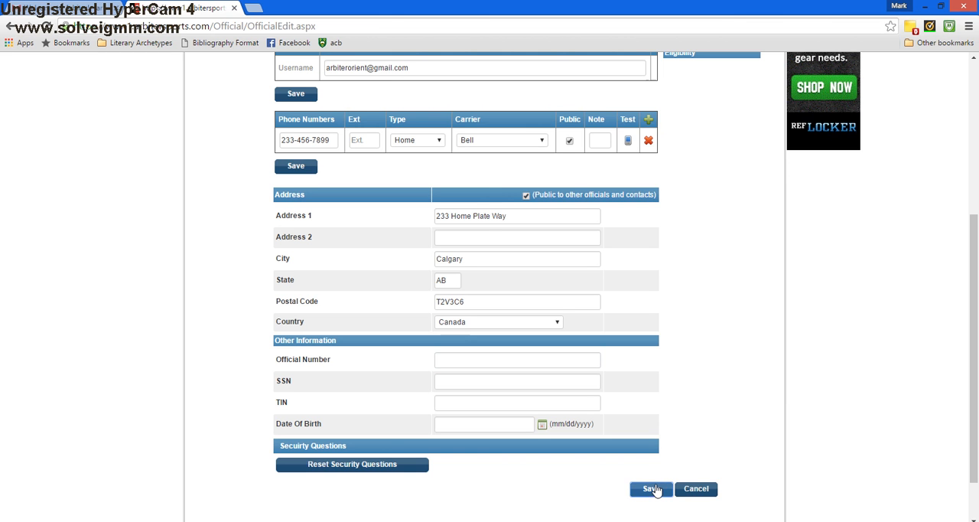
Save the updated profile and open the Blocks calendar
{"action": "left_click", "coordinate": [649, 488]}
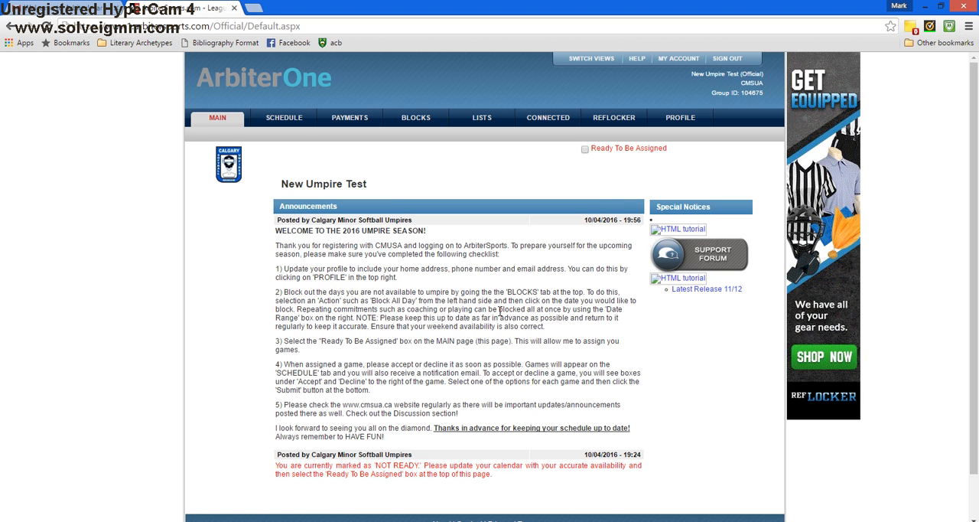
{"action": "mouse_move", "coordinate": [305, 340]}
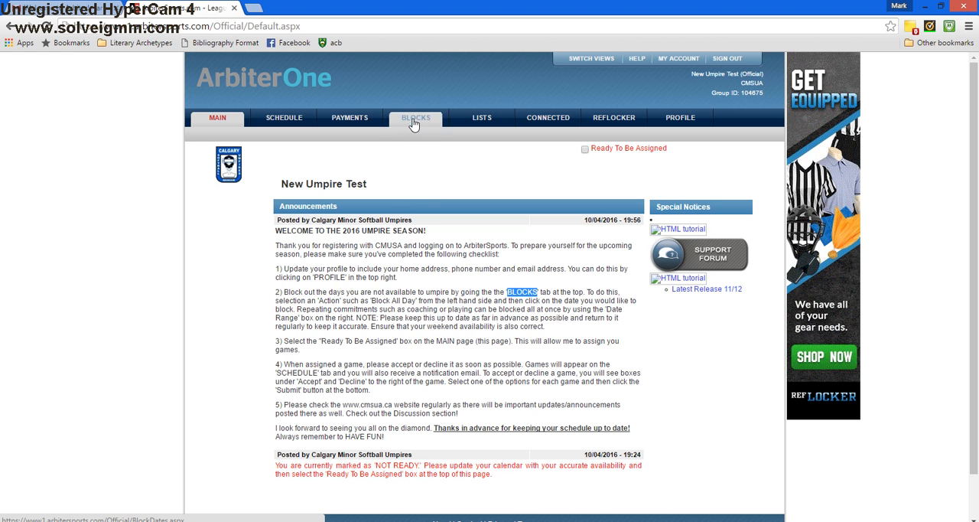
{"action": "left_click", "coordinate": [420, 117]}
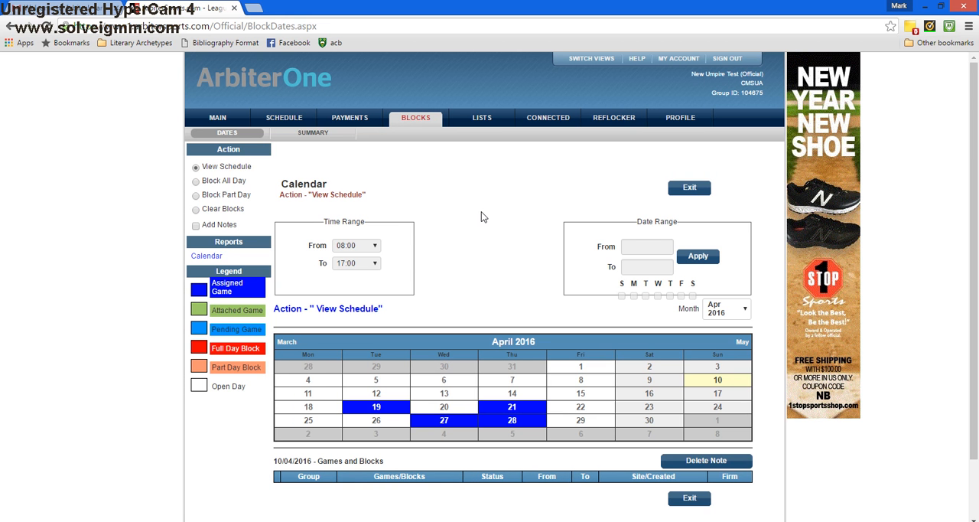
{"action": "mouse_move", "coordinate": [459, 381]}
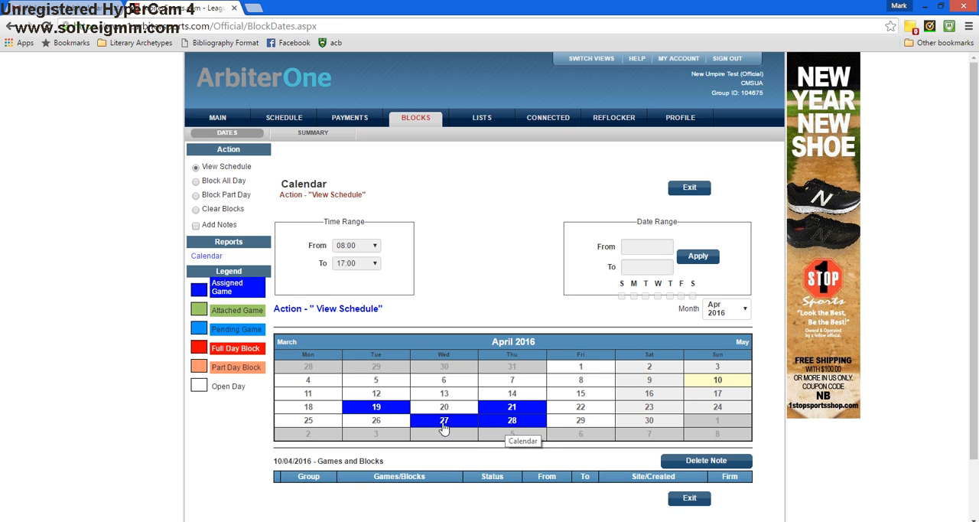
View the April 27 game and switch the action to Block All Day
{"action": "left_click", "coordinate": [443, 419]}
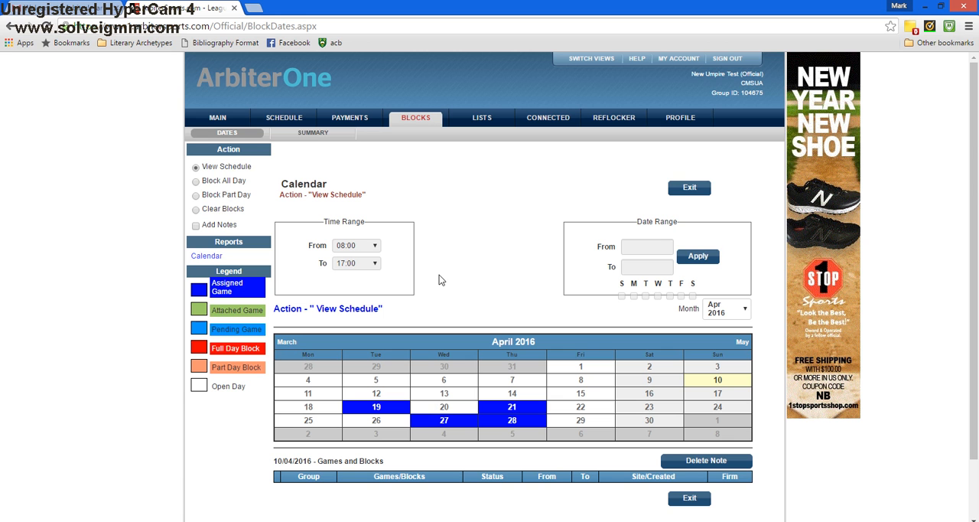
{"action": "mouse_move", "coordinate": [368, 209]}
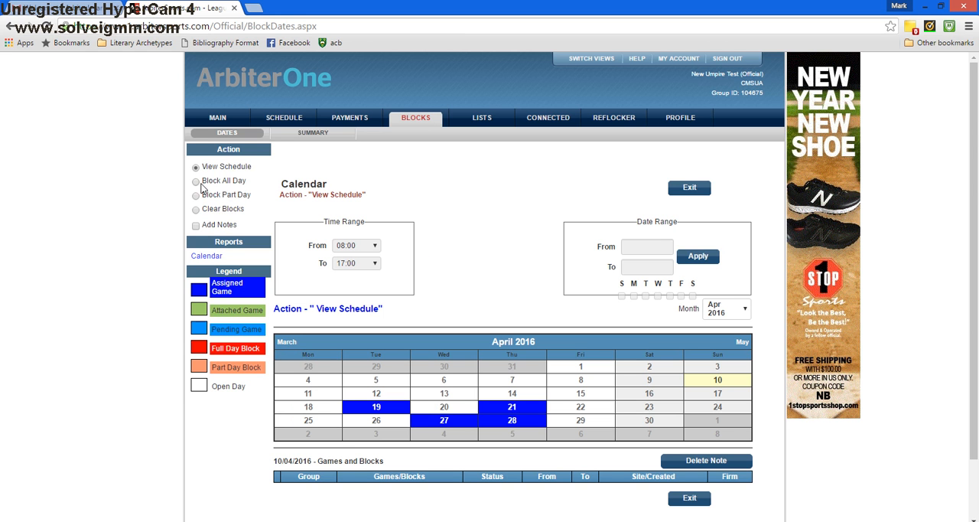
{"action": "left_click", "coordinate": [196, 181]}
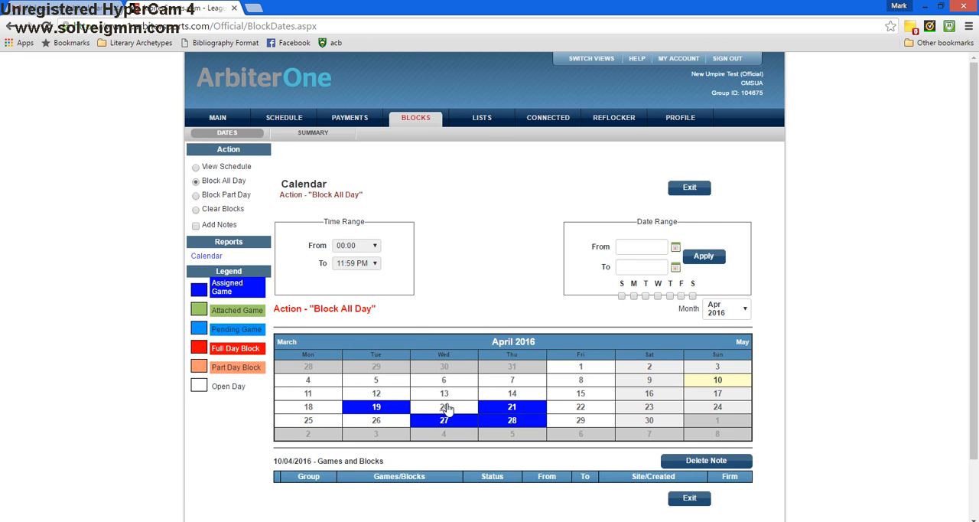
Add all-day blocks on April 20 and April 22
{"action": "left_click", "coordinate": [444, 406]}
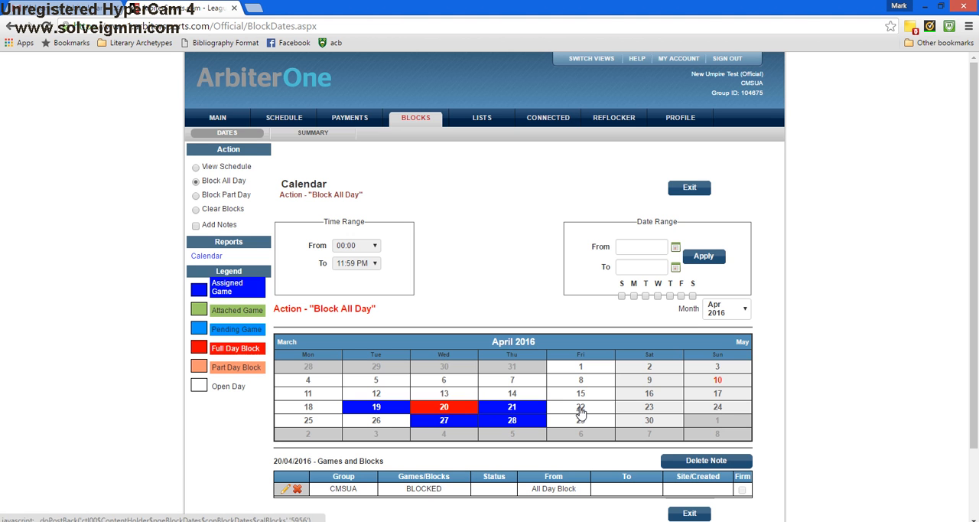
{"action": "left_click", "coordinate": [579, 406]}
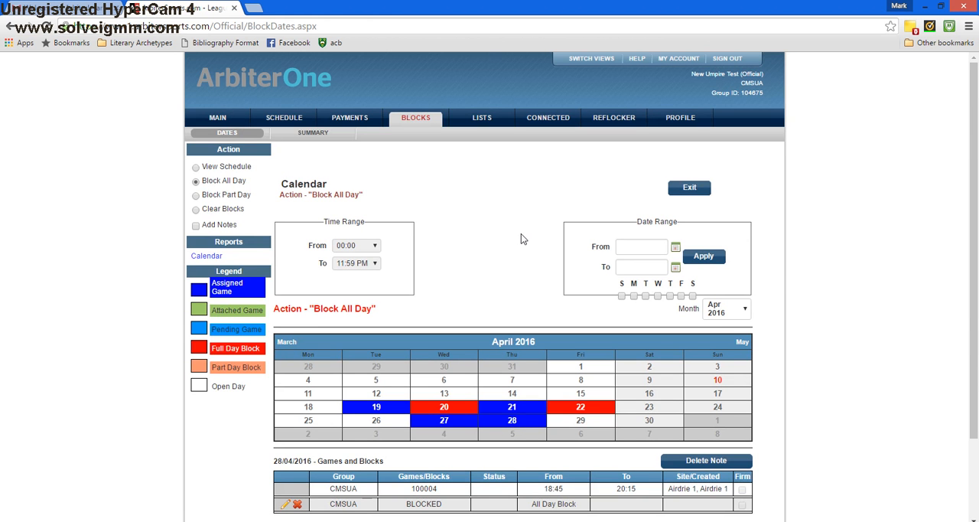
{"action": "mouse_move", "coordinate": [703, 212]}
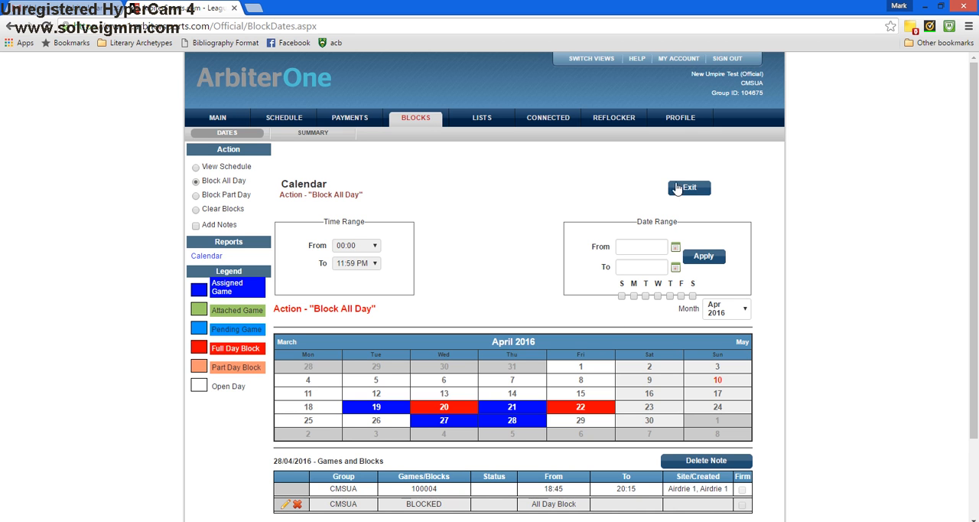
{"action": "mouse_move", "coordinate": [535, 240]}
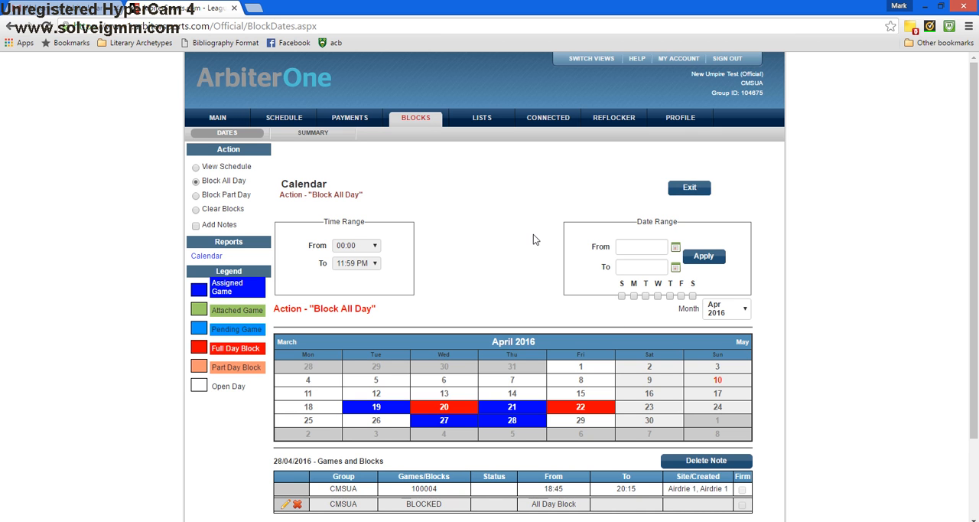
{"action": "mouse_move", "coordinate": [634, 299]}
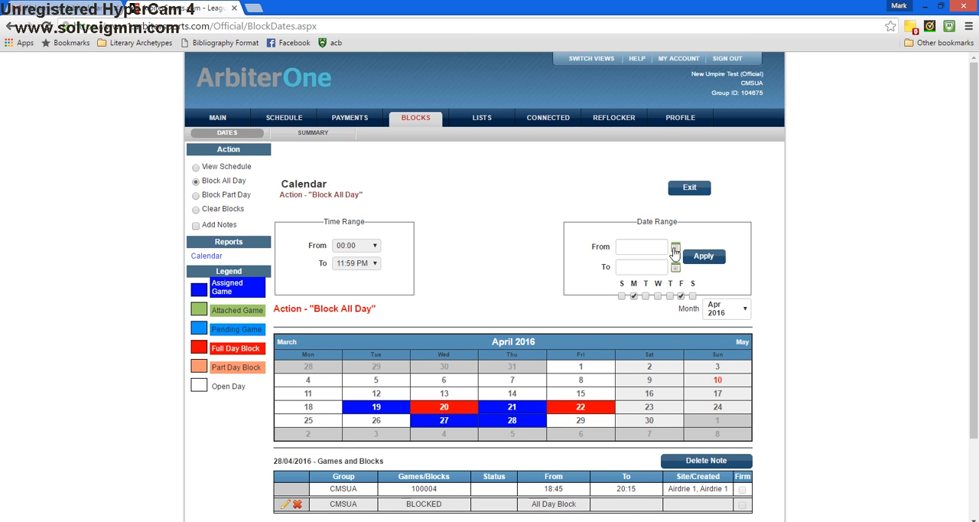
Block every Monday and Friday from 18/04/2016 to 30/07/2016
{"action": "left_click", "coordinate": [674, 246]}
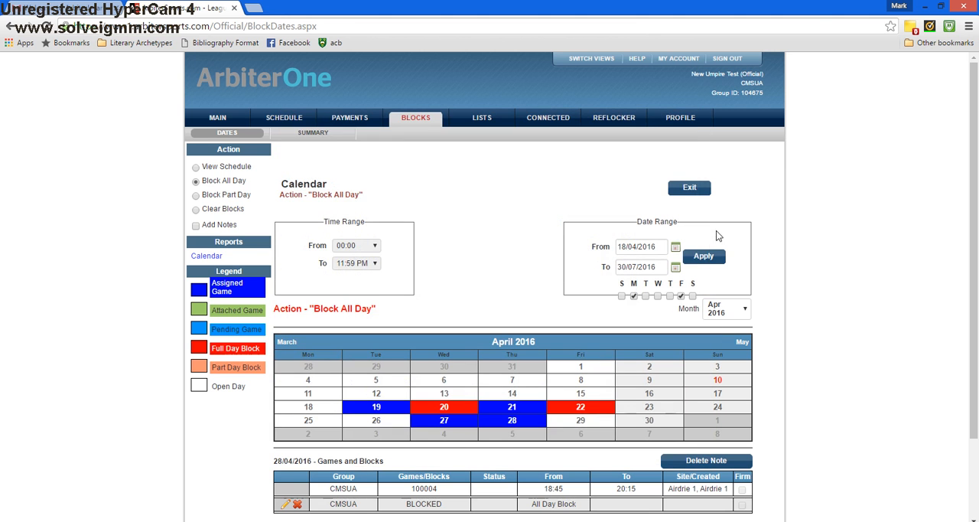
{"action": "left_click", "coordinate": [703, 255]}
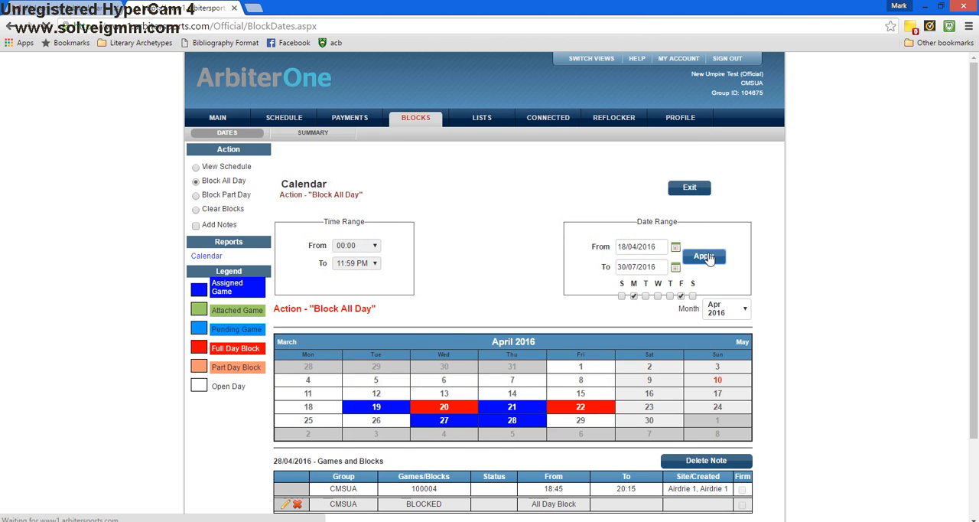
{"action": "left_click", "coordinate": [703, 255]}
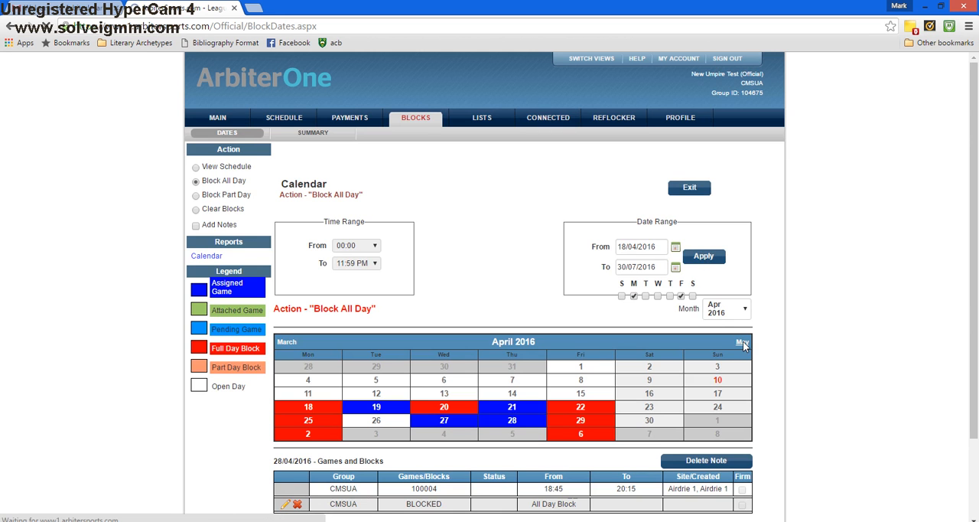
Check the May and June blocks, then return to the main announcements page
{"action": "left_click", "coordinate": [741, 342]}
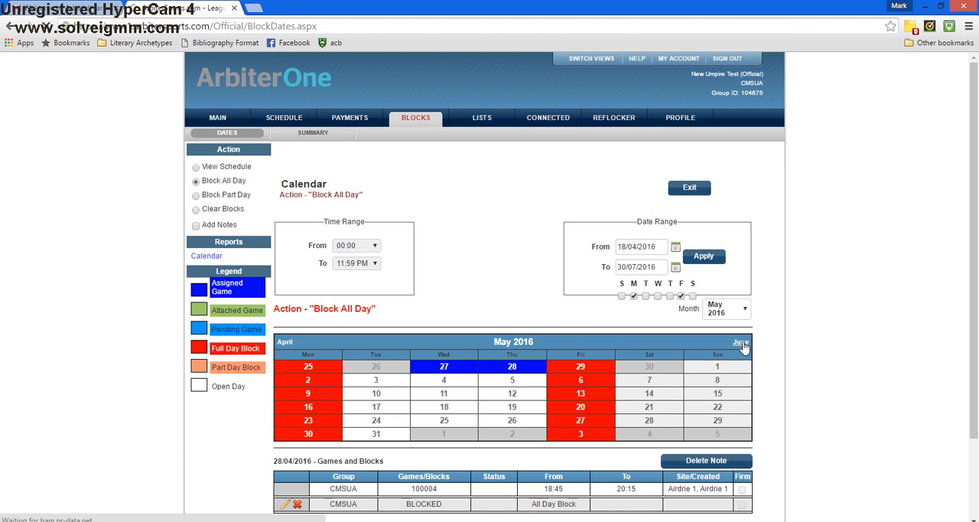
{"action": "left_click", "coordinate": [739, 342]}
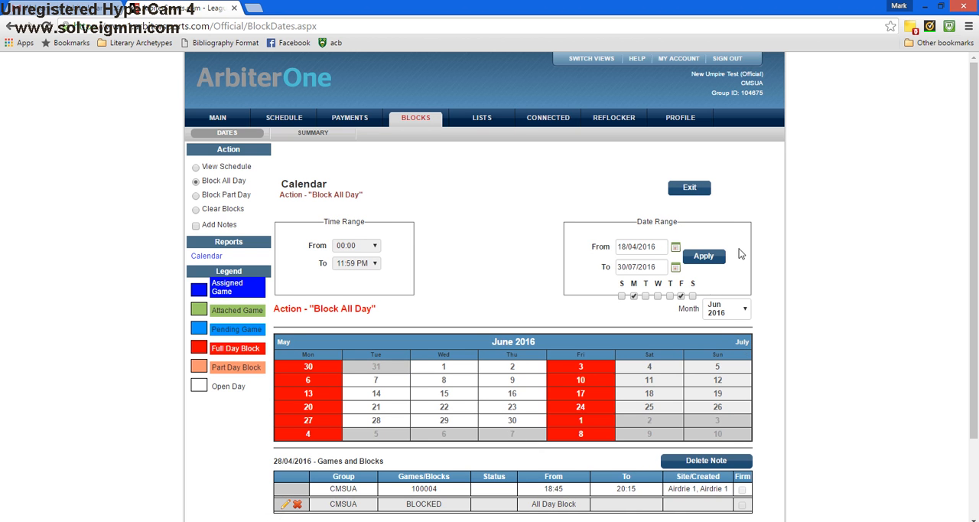
{"action": "mouse_move", "coordinate": [525, 246]}
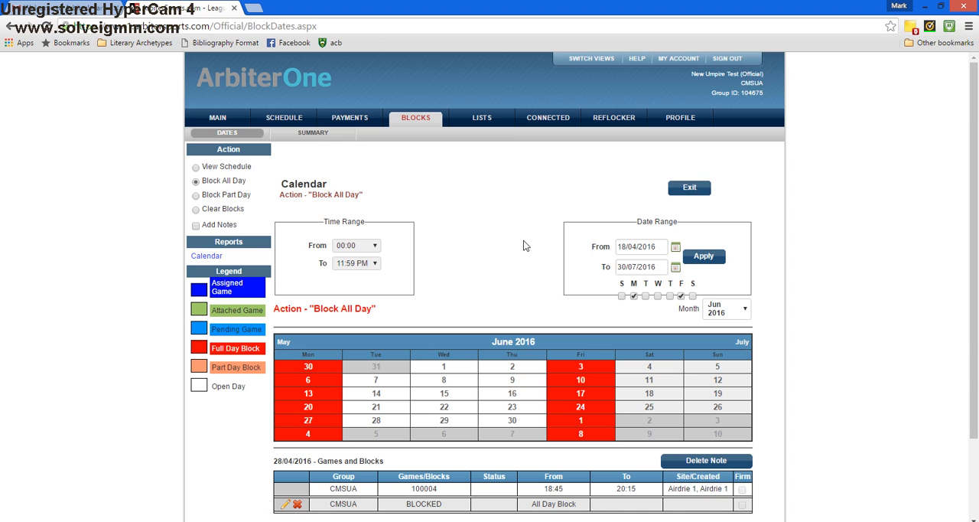
{"action": "mouse_move", "coordinate": [427, 177]}
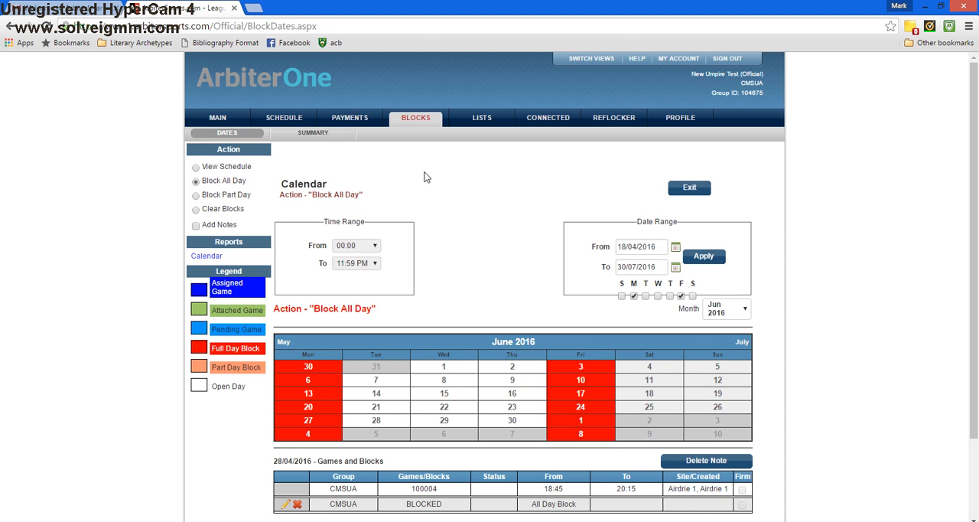
{"action": "mouse_move", "coordinate": [217, 117]}
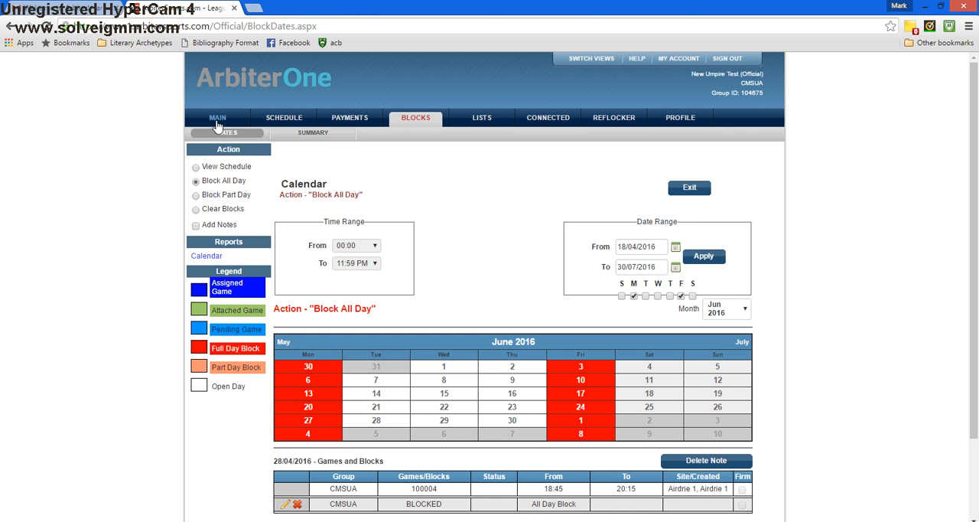
{"action": "left_click", "coordinate": [217, 117]}
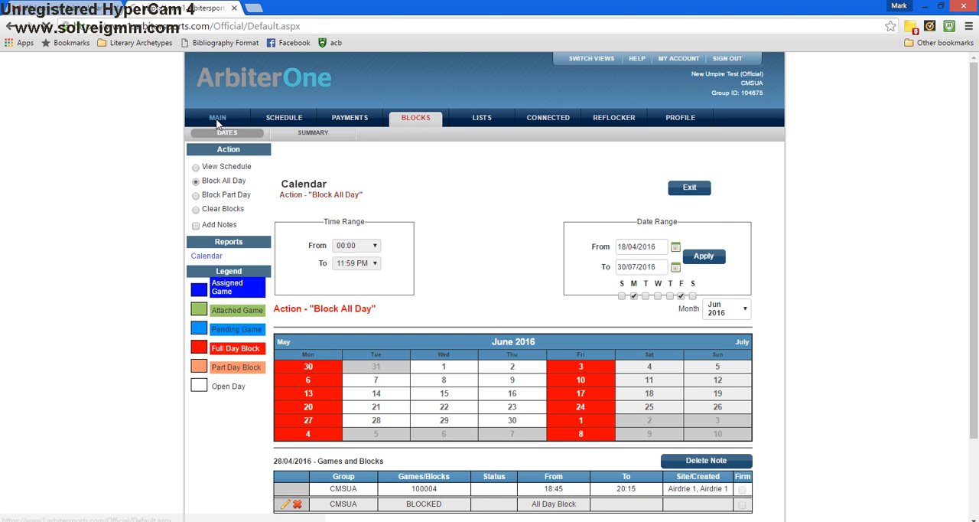
From the MAIN page, tick 'Ready To Be Assigned' for the umpire account
{"action": "left_click", "coordinate": [217, 117]}
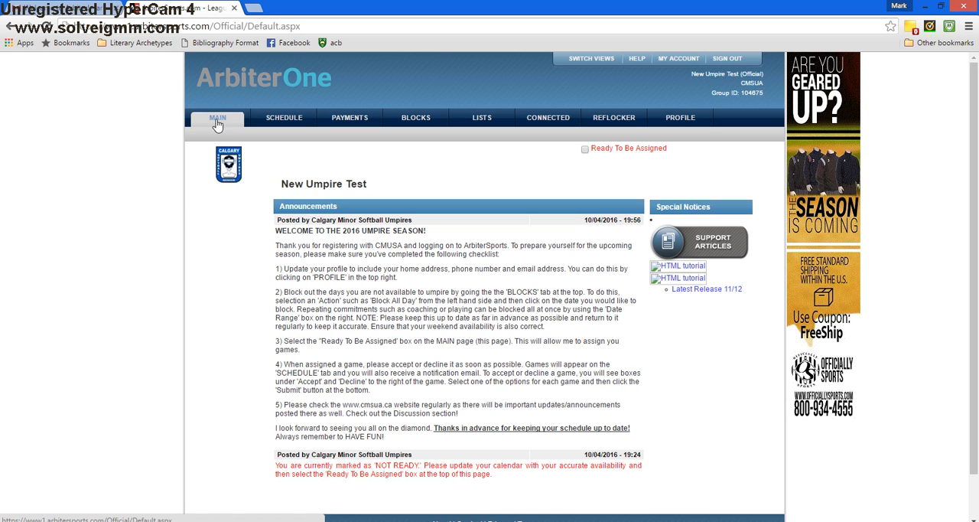
{"action": "mouse_move", "coordinate": [257, 338]}
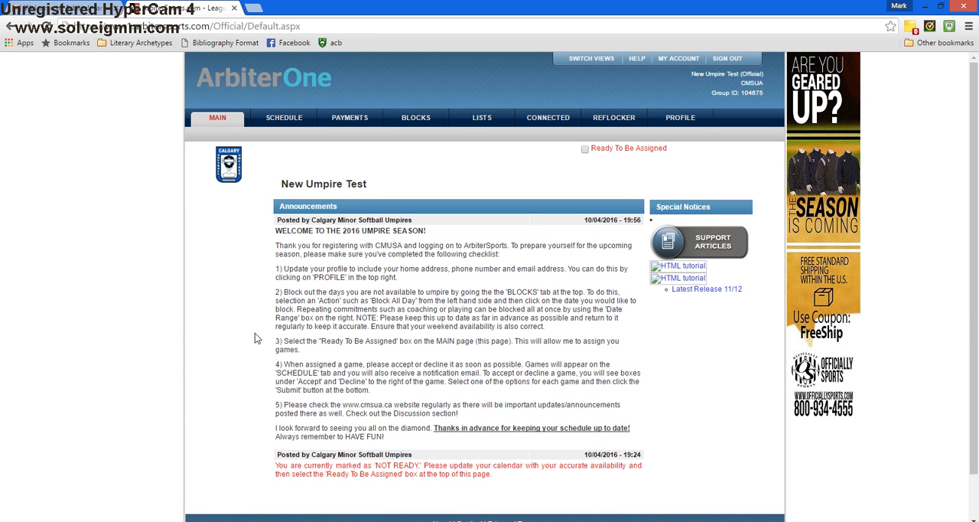
{"action": "mouse_move", "coordinate": [548, 117]}
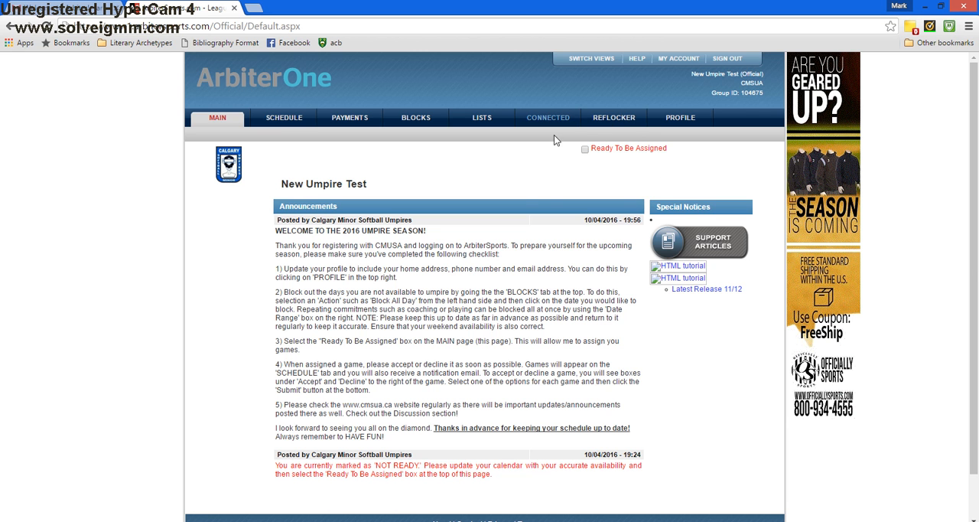
{"action": "left_click", "coordinate": [584, 149]}
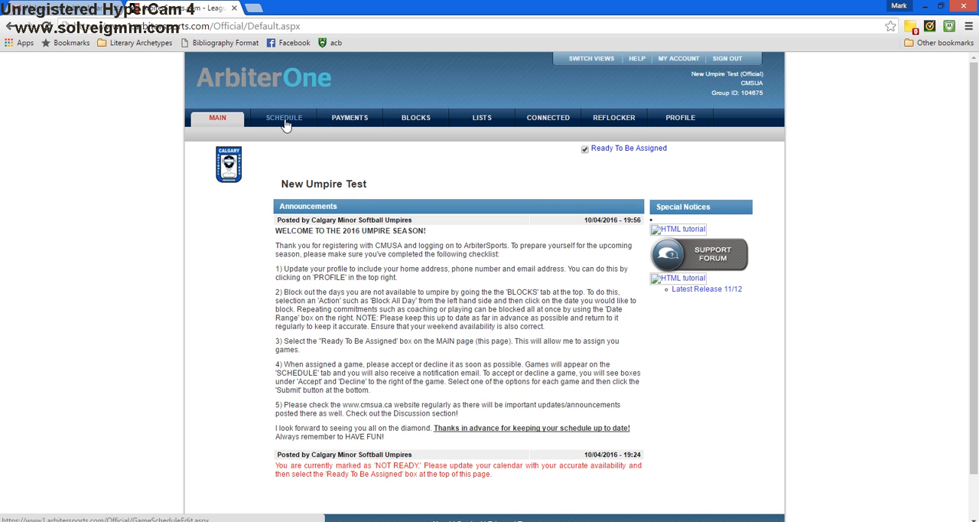
Show the Schedule page listing the four assigned softball games
{"action": "left_click", "coordinate": [283, 117]}
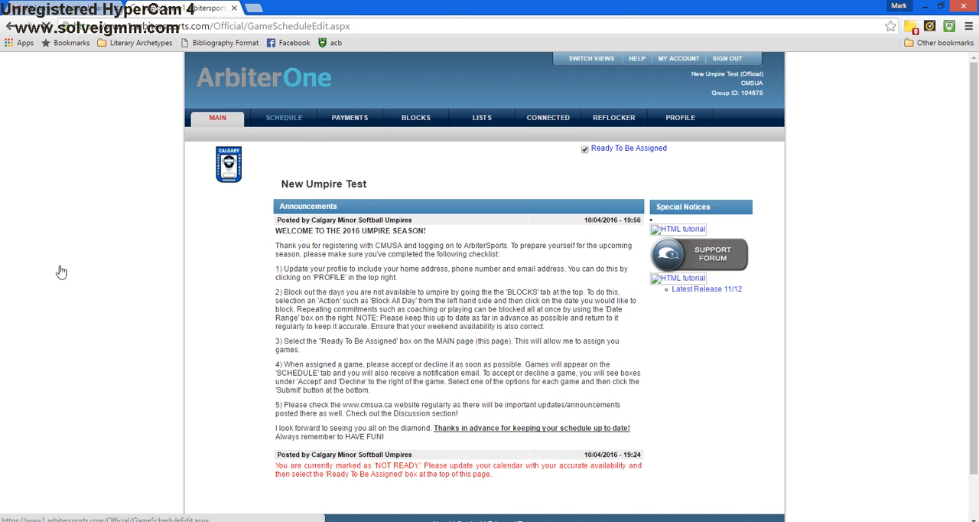
{"action": "left_click", "coordinate": [283, 117]}
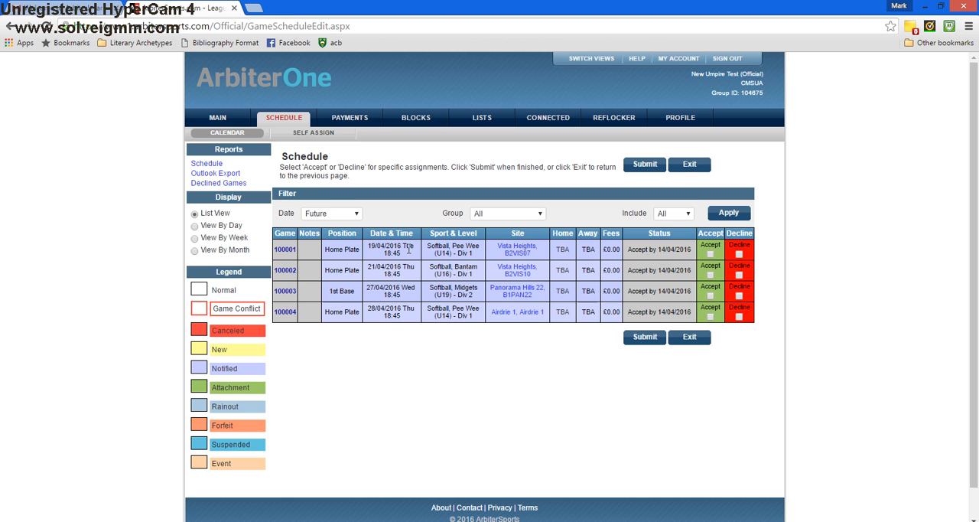
{"action": "mouse_move", "coordinate": [447, 243]}
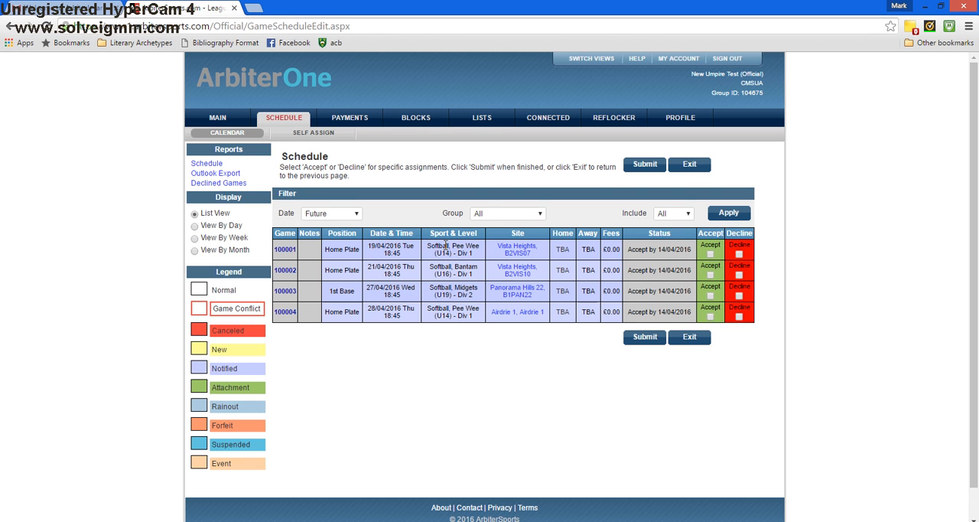
{"action": "mouse_move", "coordinate": [474, 256]}
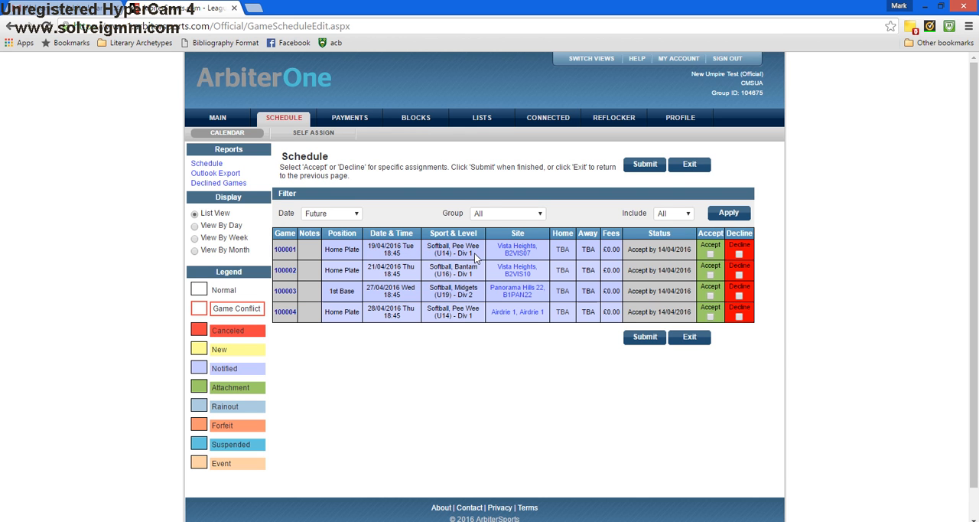
{"action": "mouse_move", "coordinate": [541, 244]}
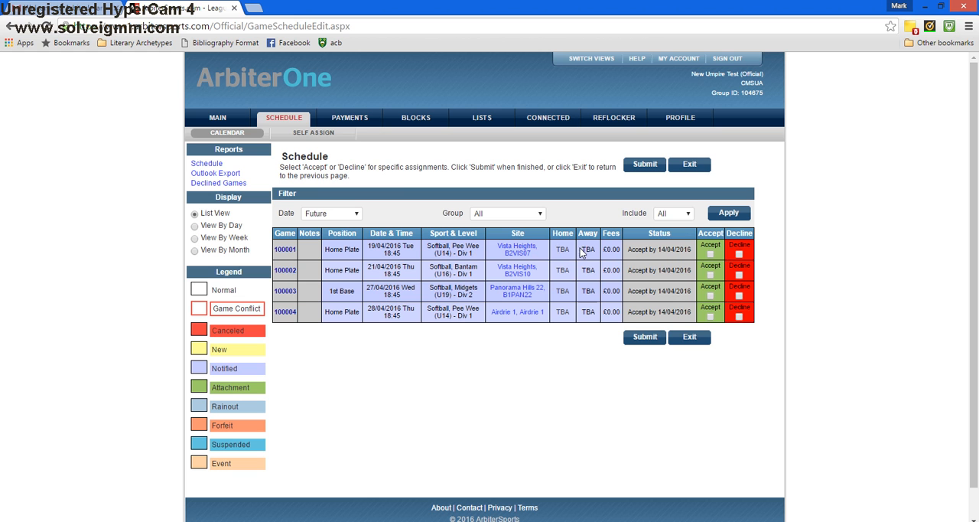
{"action": "mouse_move", "coordinate": [583, 251]}
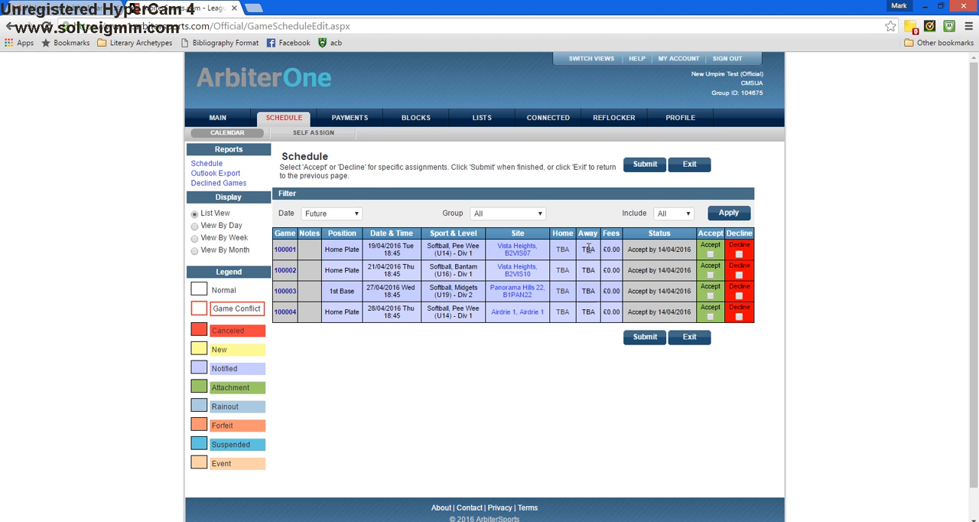
{"action": "mouse_move", "coordinate": [608, 250]}
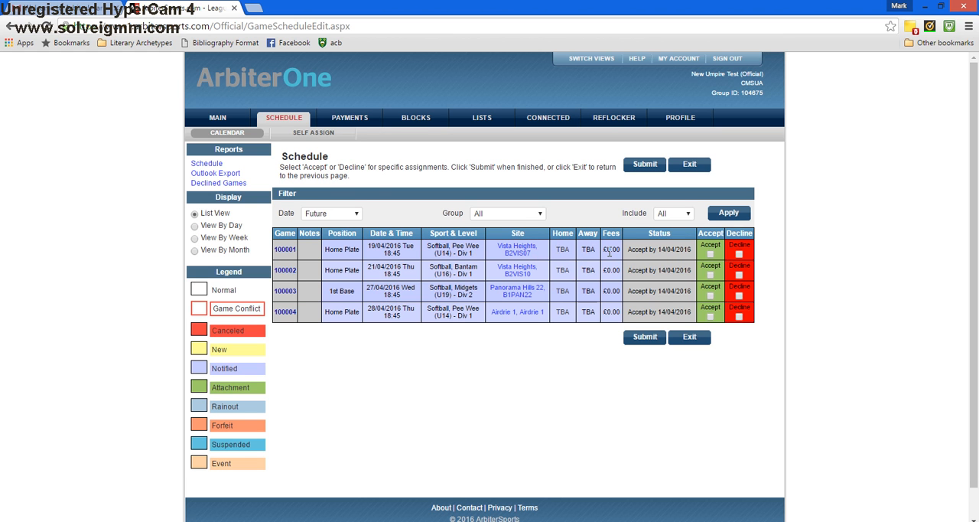
{"action": "mouse_move", "coordinate": [611, 248]}
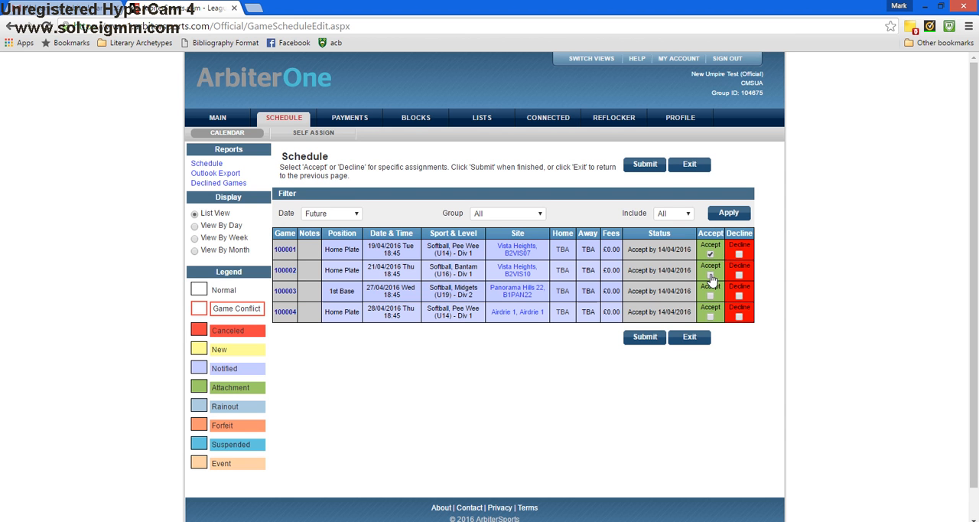
Accept game 100002, decline 100003, and submit the responses
{"action": "left_click", "coordinate": [710, 273]}
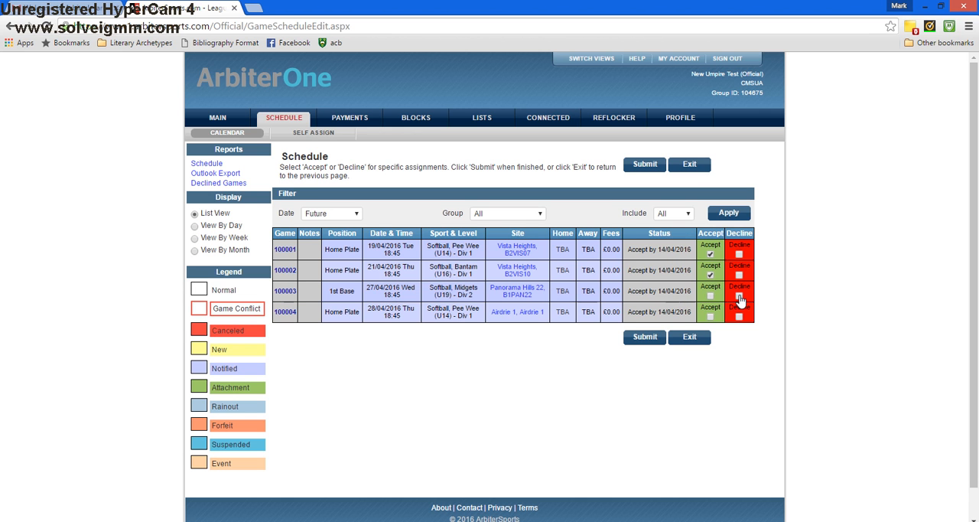
{"action": "left_click", "coordinate": [739, 296]}
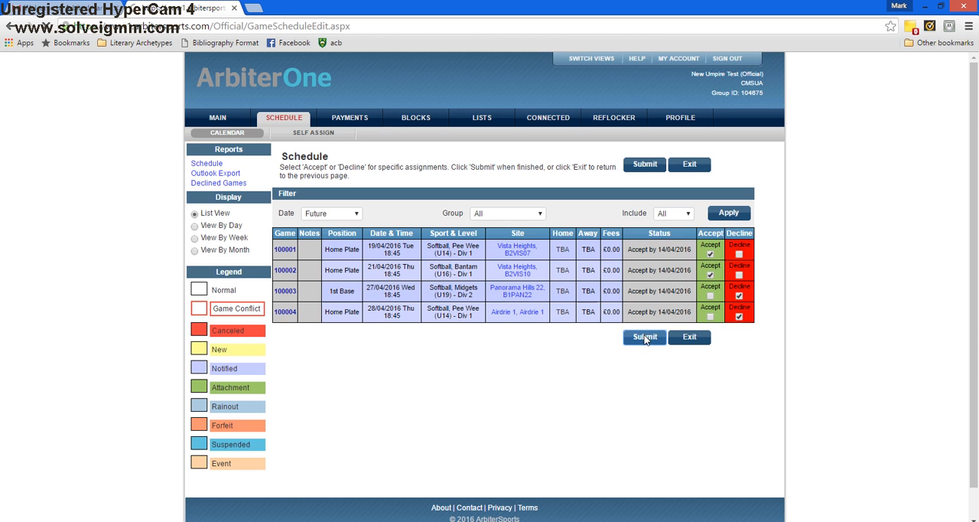
{"action": "left_click", "coordinate": [643, 337]}
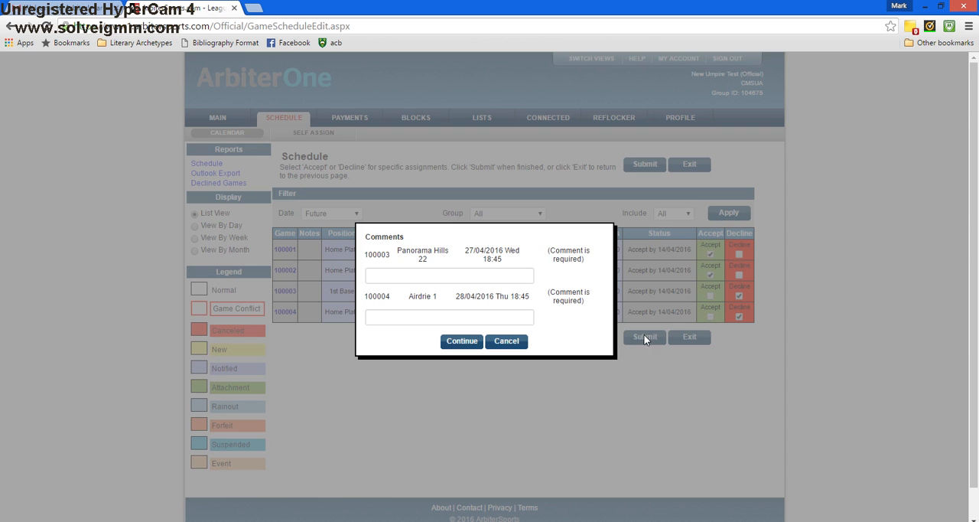
Save decline comments 'Committed' for 100003 and 'Too far' for 100004
{"action": "left_click", "coordinate": [449, 275]}
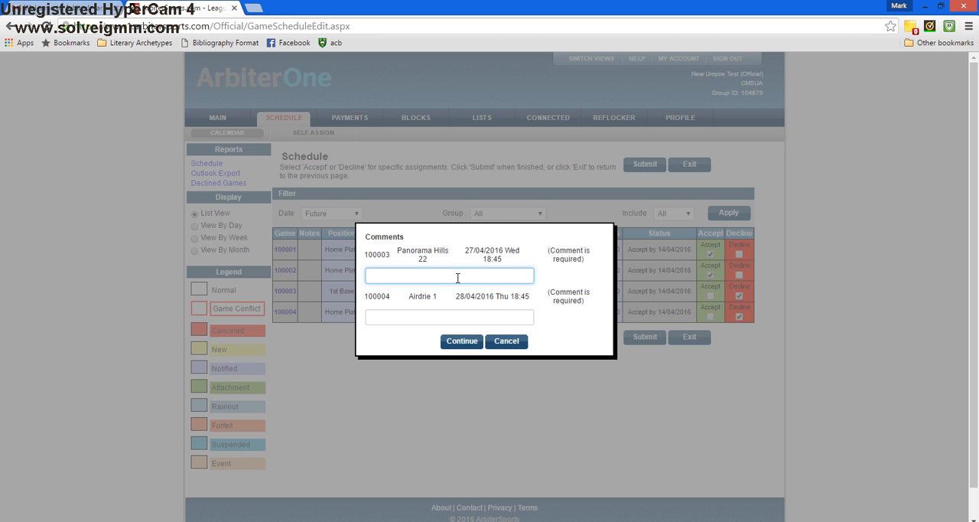
{"action": "mouse_move", "coordinate": [502, 224]}
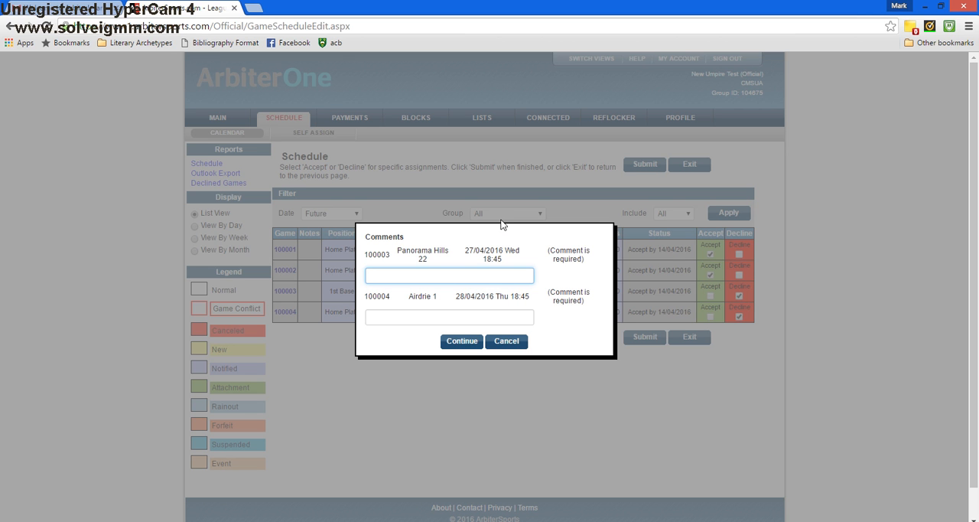
{"action": "type", "text": "Committed"}
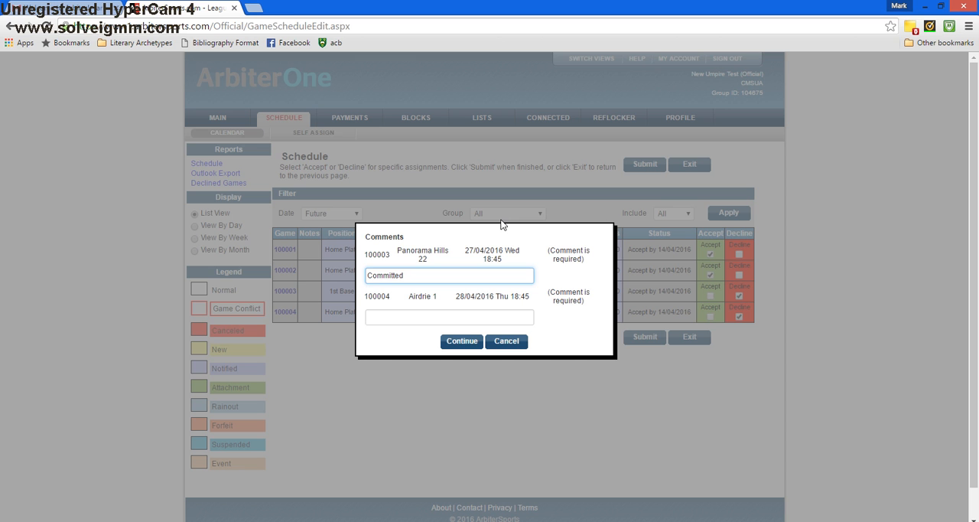
{"action": "left_click", "coordinate": [449, 317]}
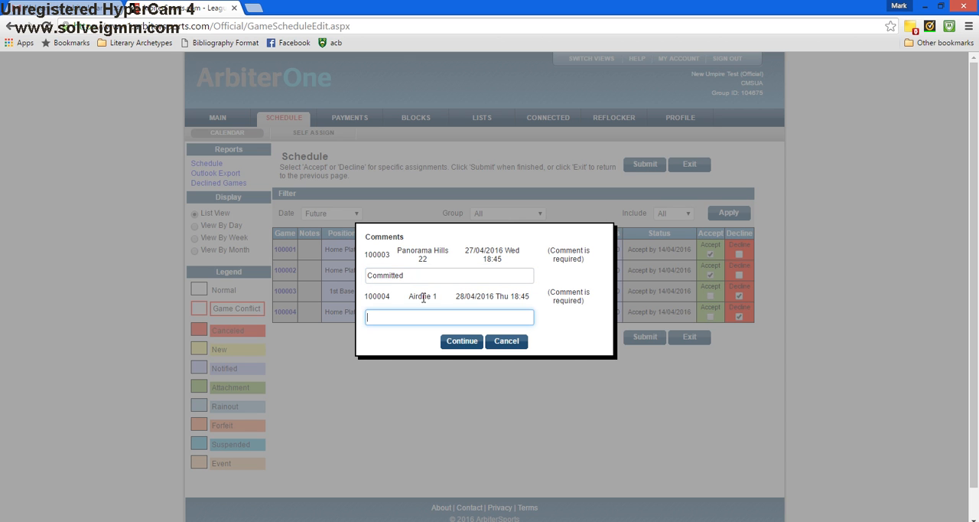
{"action": "mouse_move", "coordinate": [518, 189]}
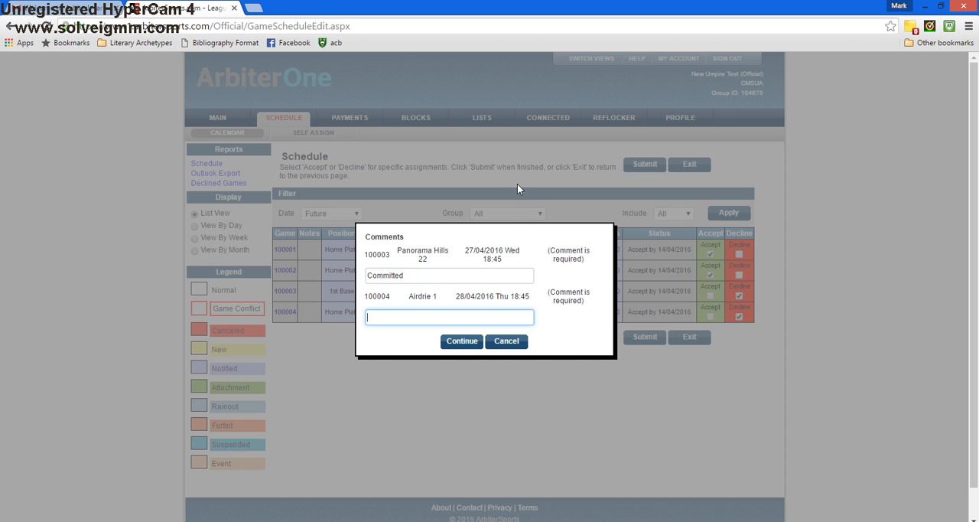
{"action": "type", "text": "T"}
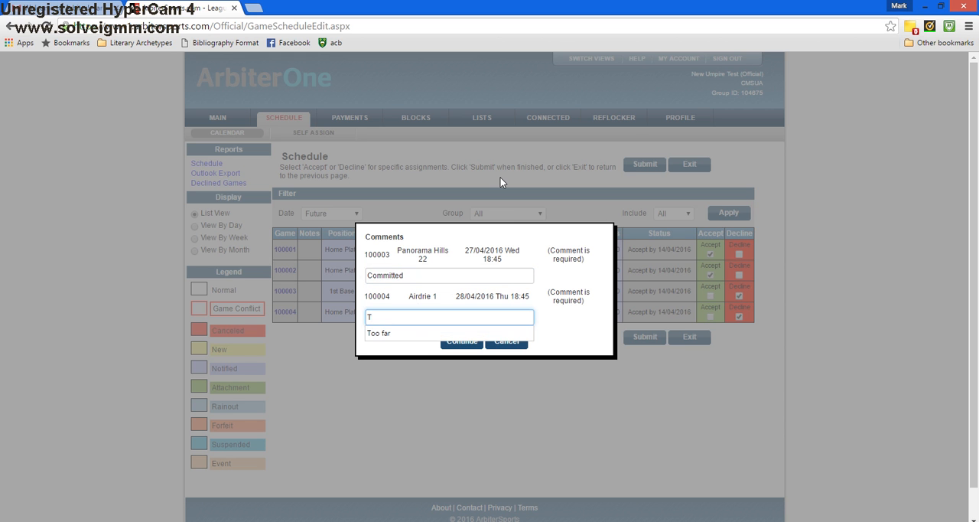
{"action": "left_click", "coordinate": [378, 333]}
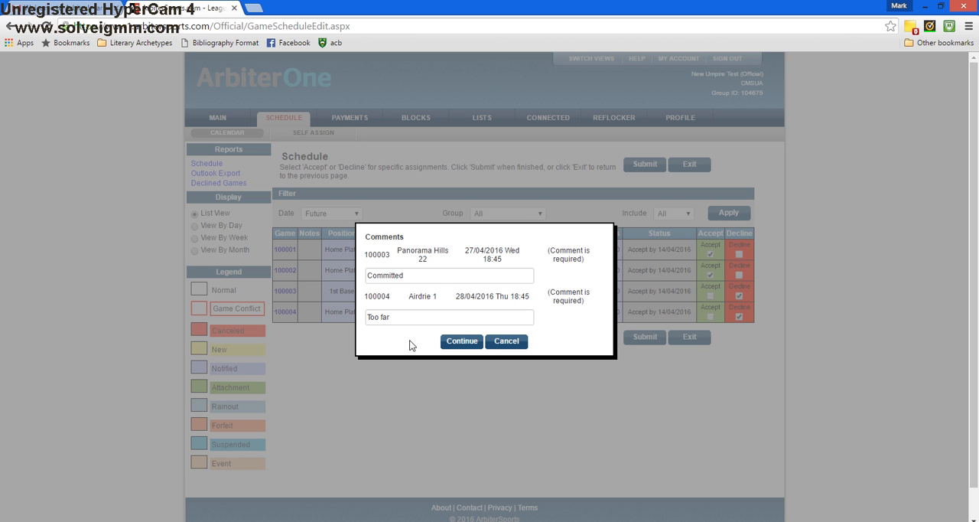
{"action": "mouse_move", "coordinate": [428, 345]}
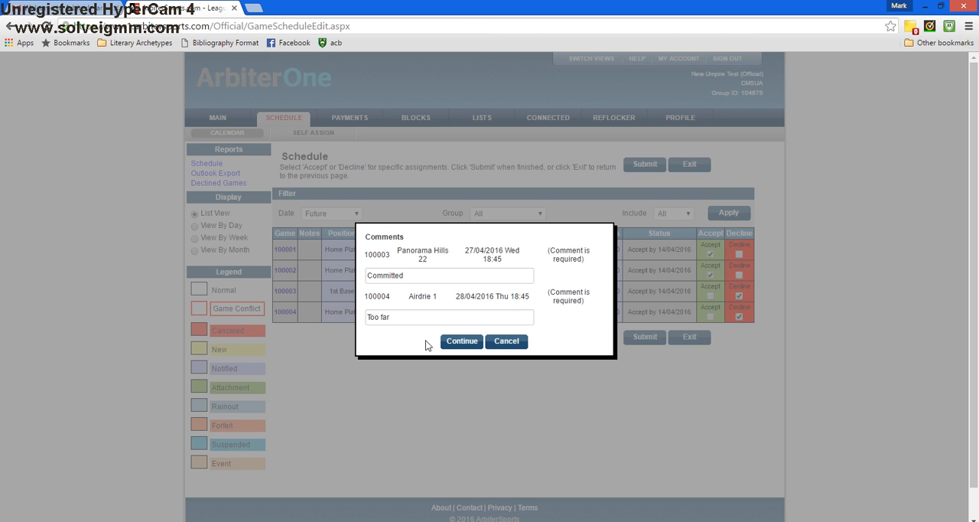
{"action": "left_click", "coordinate": [461, 341]}
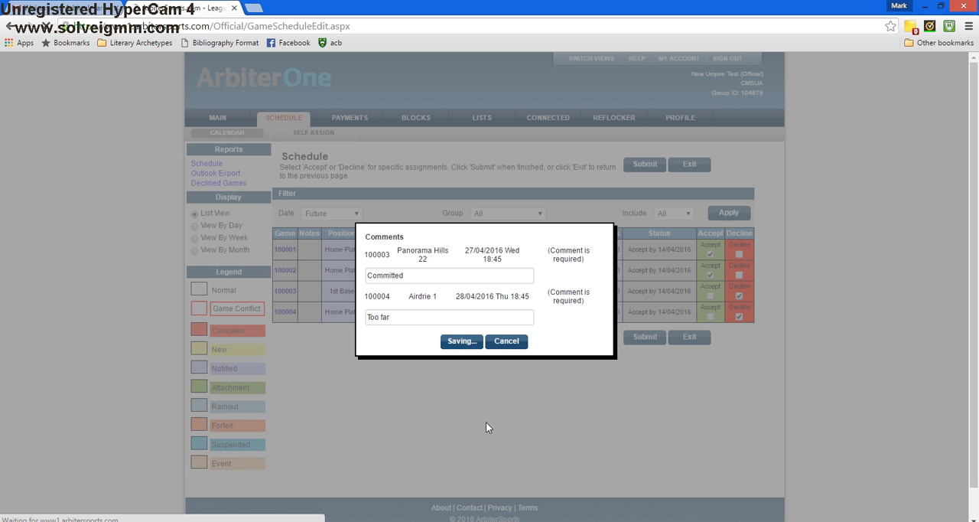
{"action": "mouse_move", "coordinate": [541, 420]}
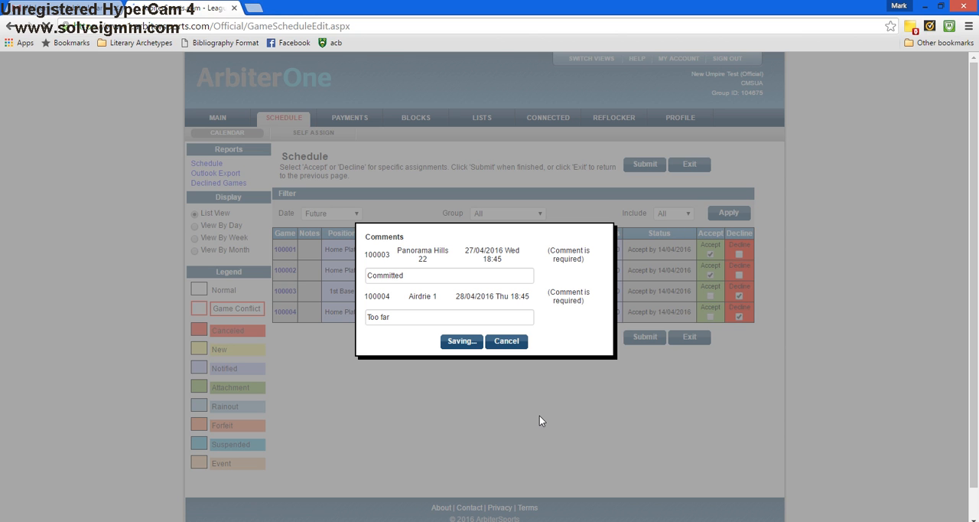
{"action": "left_click", "coordinate": [461, 341]}
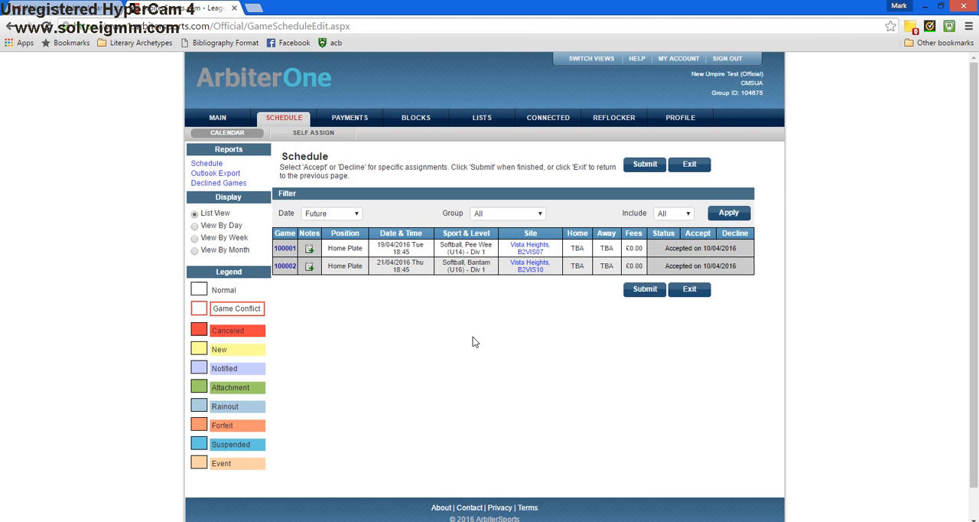
{"action": "mouse_move", "coordinate": [357, 345]}
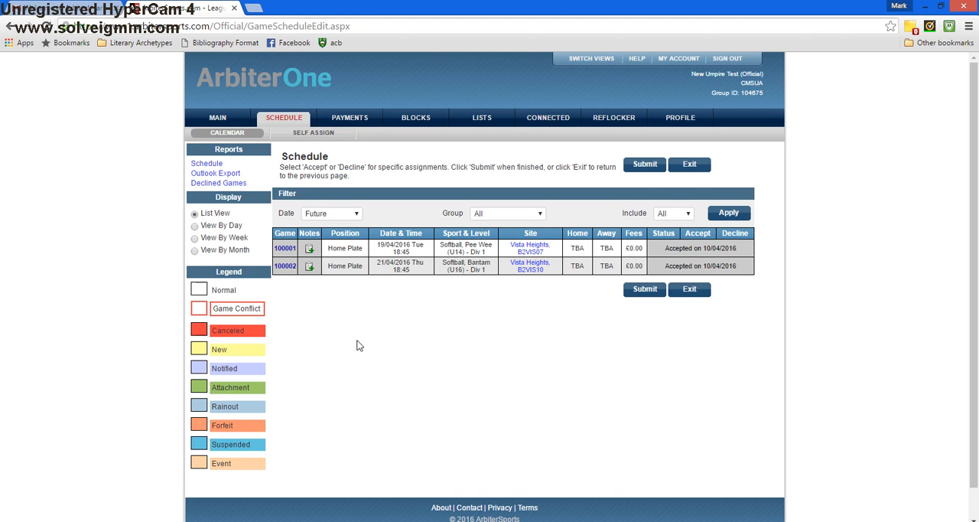
{"action": "mouse_move", "coordinate": [344, 280]}
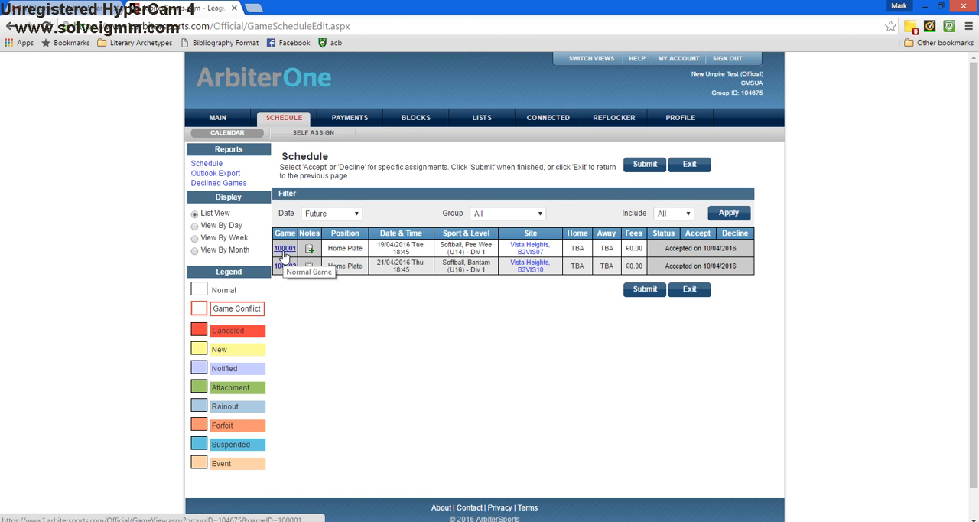
Open the details page for game 100001 from the schedule
{"action": "left_click", "coordinate": [284, 247]}
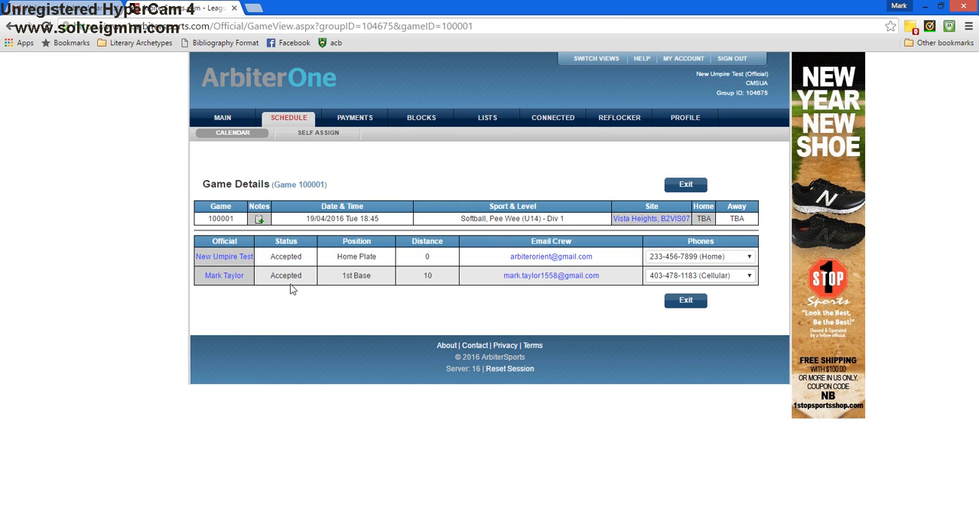
Review game 100001's accepted officials, then exit to the Schedule page
{"action": "double_click", "coordinate": [345, 257]}
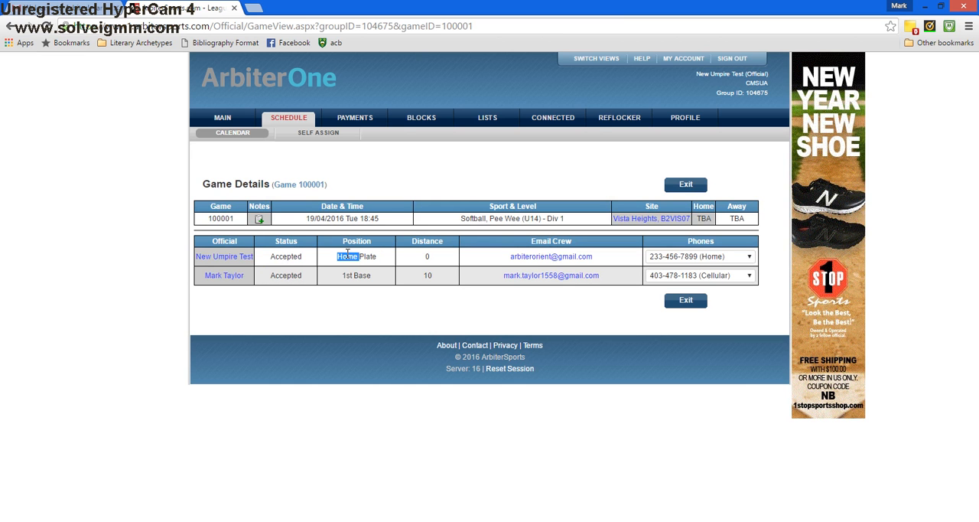
{"action": "double_click", "coordinate": [356, 256]}
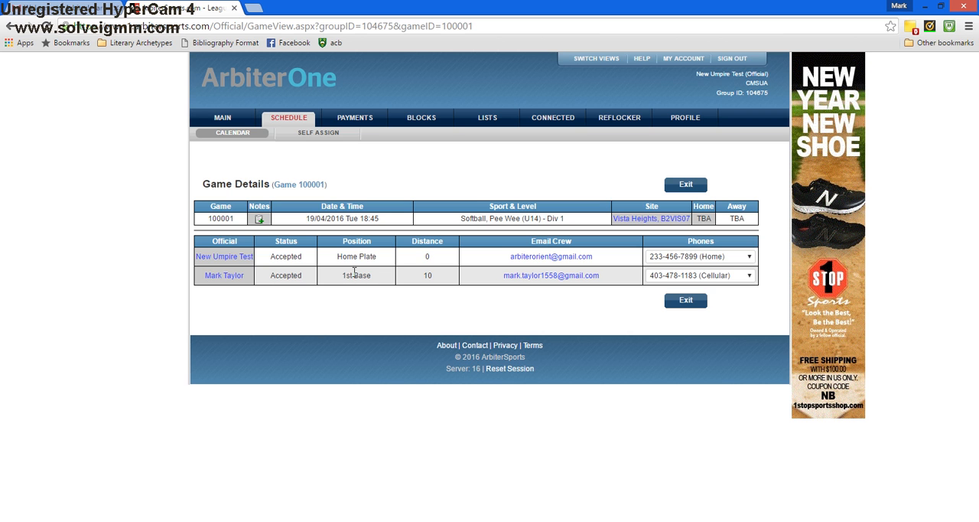
{"action": "mouse_move", "coordinate": [375, 309]}
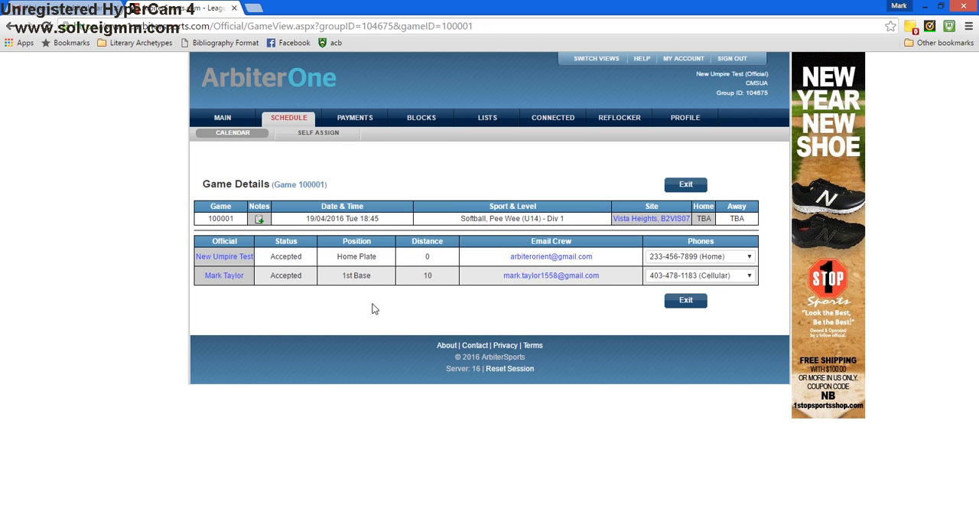
{"action": "mouse_move", "coordinate": [567, 275]}
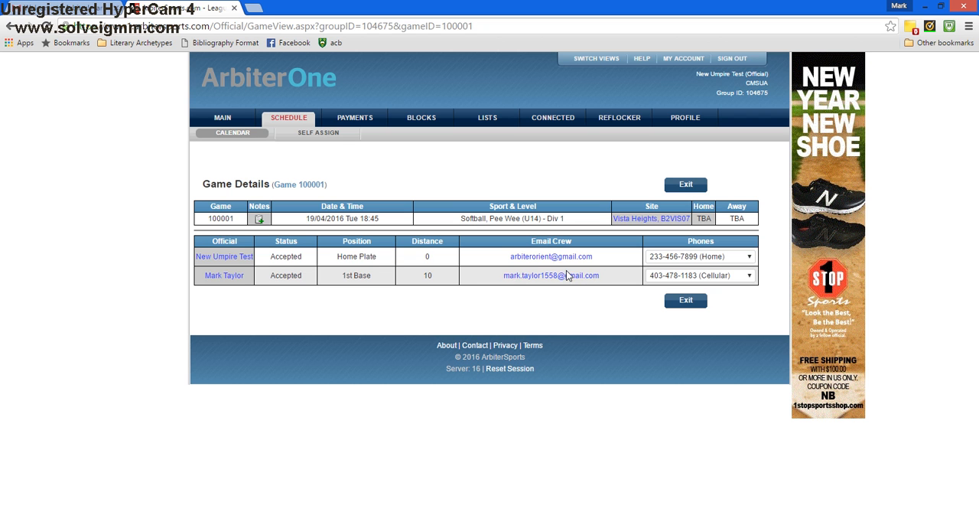
{"action": "mouse_move", "coordinate": [723, 280]}
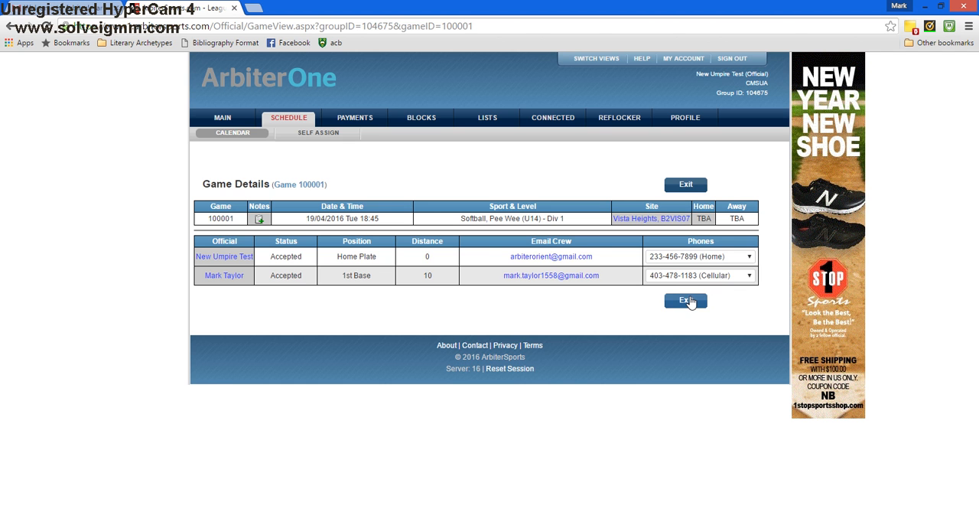
{"action": "left_click", "coordinate": [685, 300]}
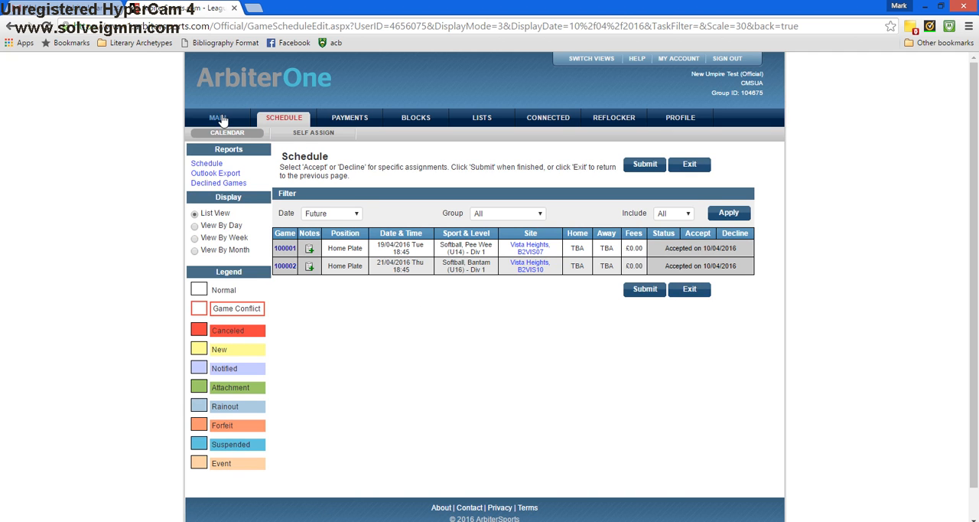
Show the April 2016 Blocks calendar from the main page
{"action": "left_click", "coordinate": [218, 117]}
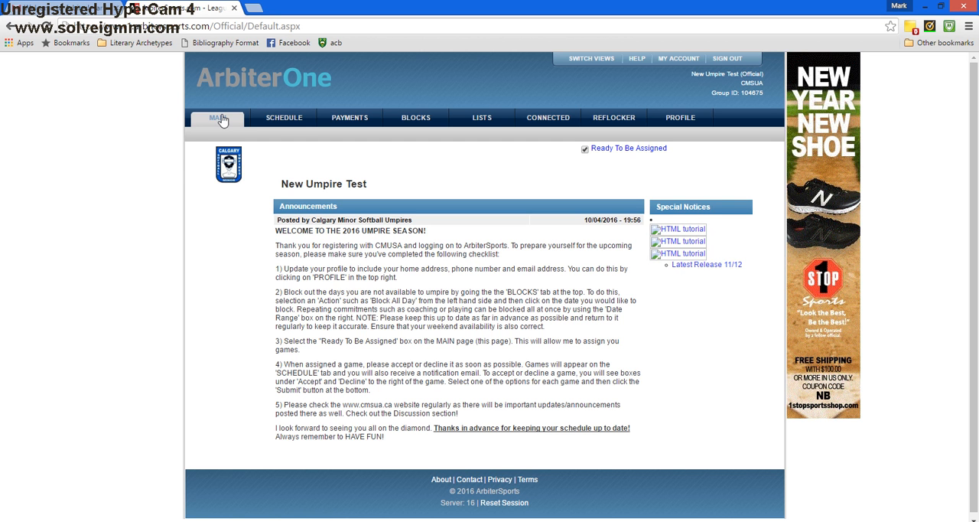
{"action": "mouse_move", "coordinate": [269, 121]}
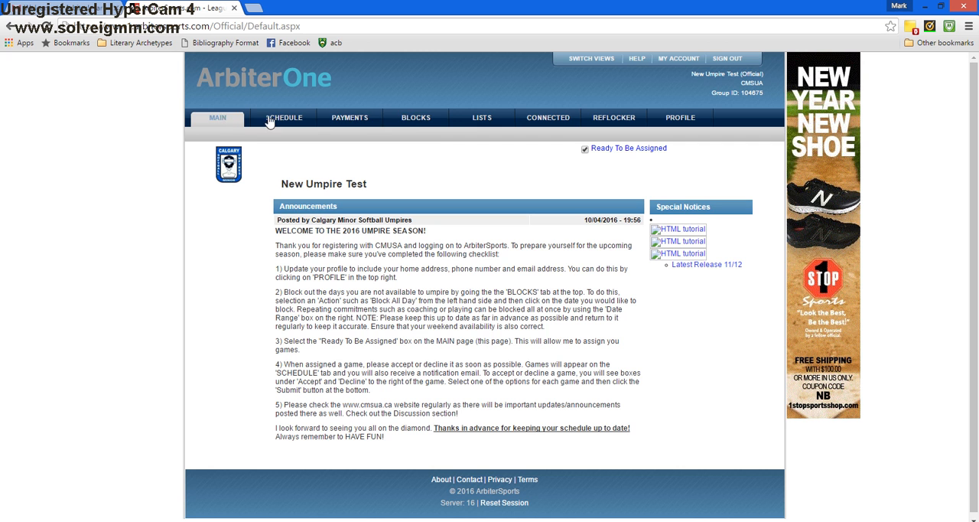
{"action": "left_click", "coordinate": [416, 117]}
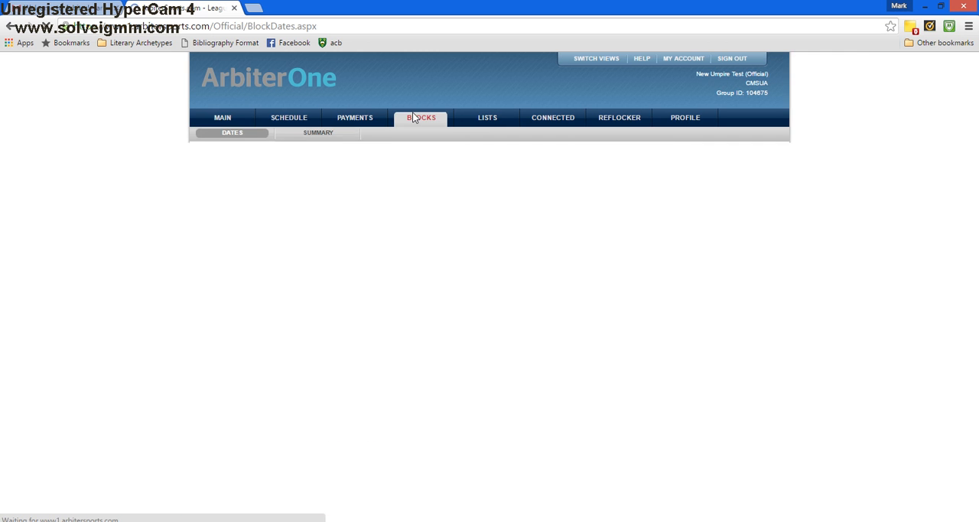
{"action": "left_click", "coordinate": [420, 117]}
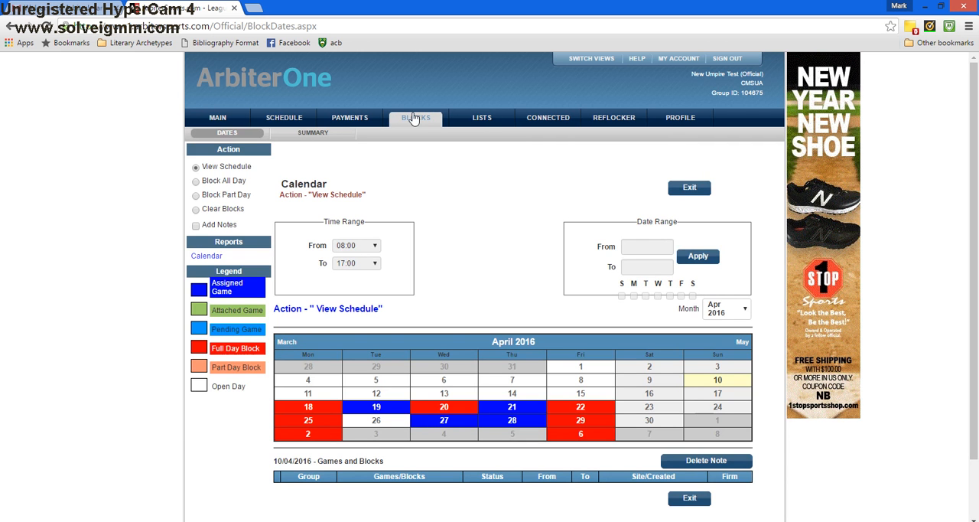